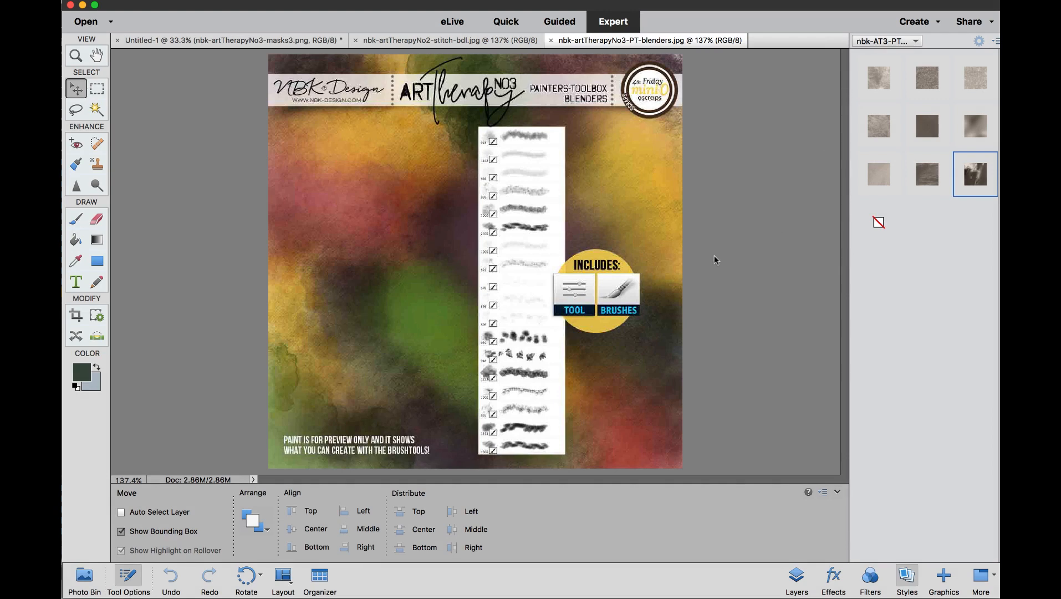
{"action": "mouse_move", "coordinate": [691, 270]}
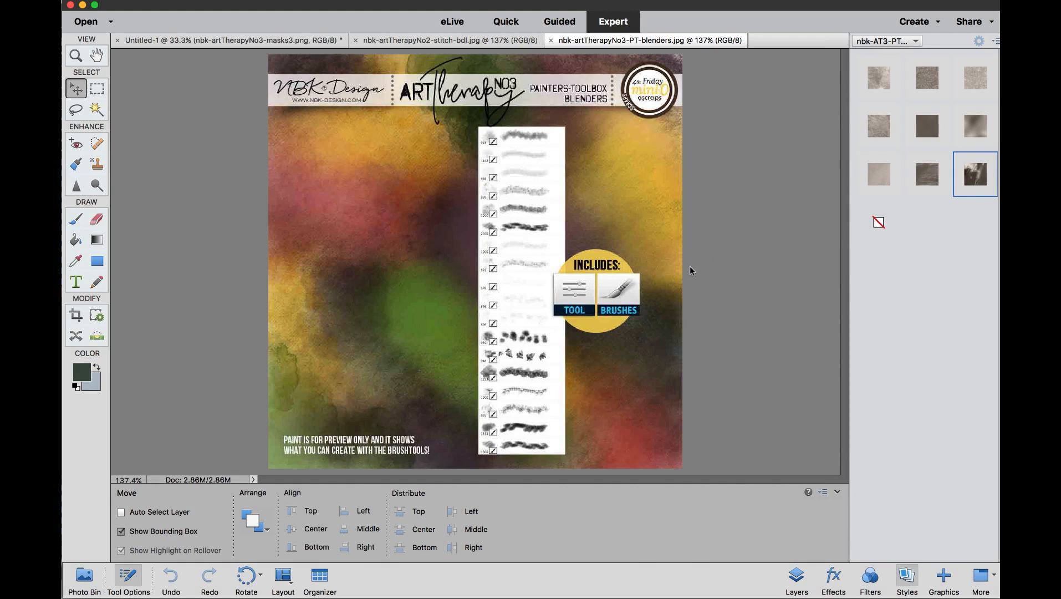
{"action": "mouse_move", "coordinate": [669, 271]}
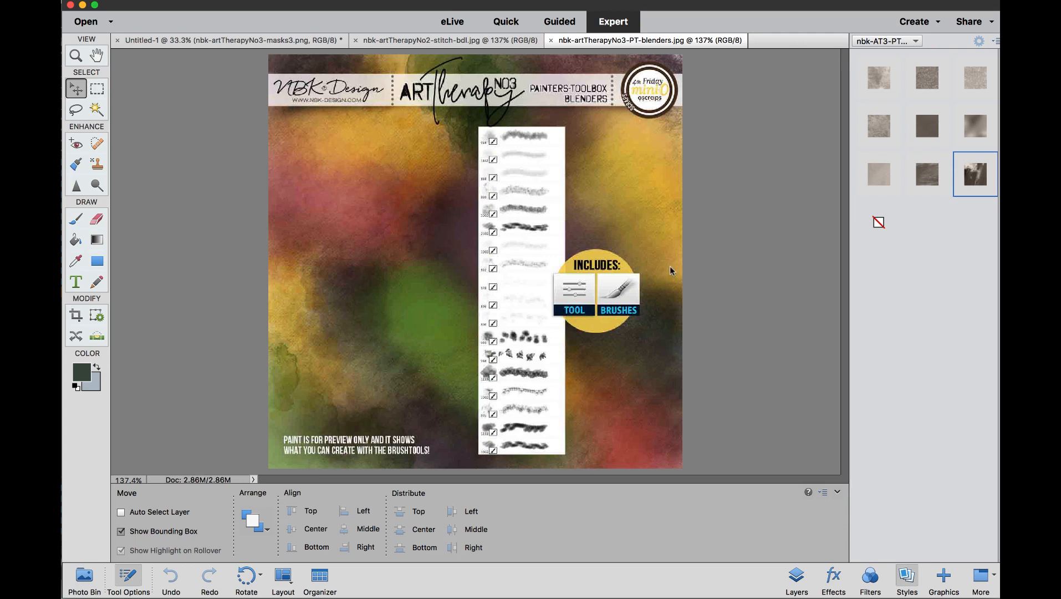
{"action": "mouse_move", "coordinate": [680, 262]}
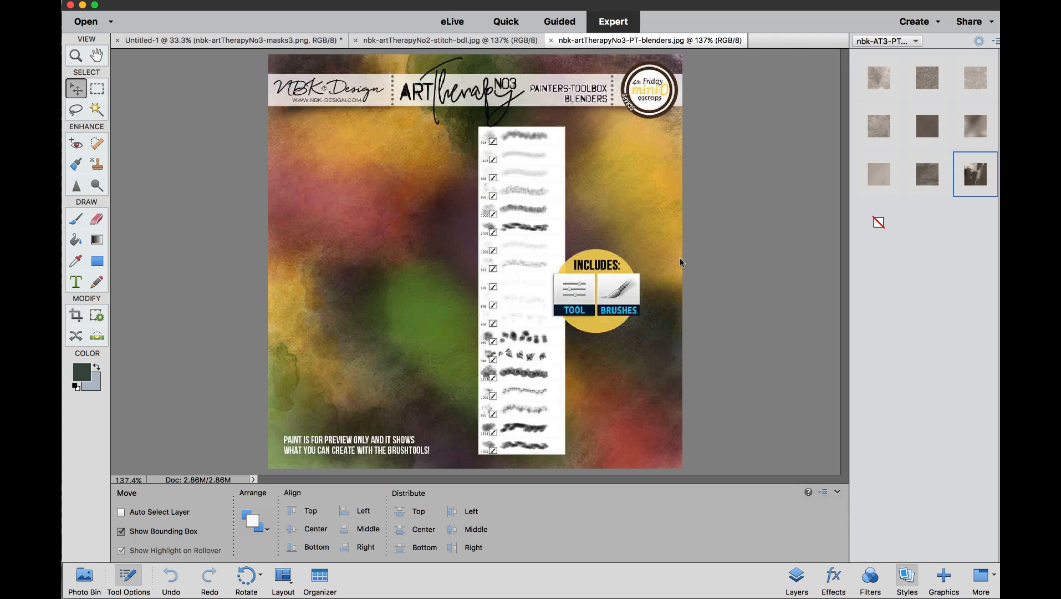
{"action": "mouse_move", "coordinate": [670, 248]}
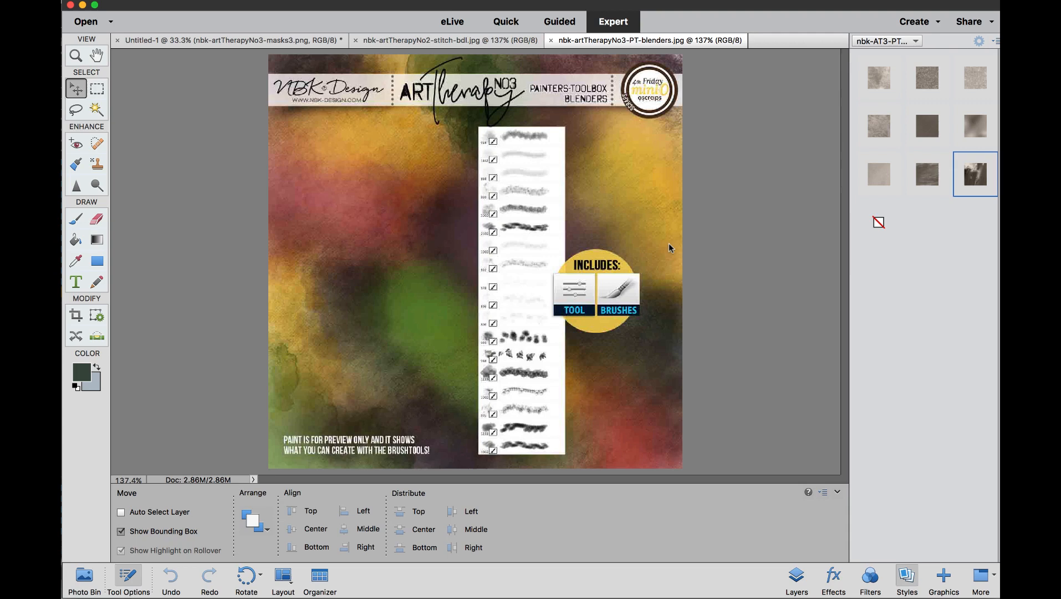
{"action": "mouse_move", "coordinate": [639, 261]}
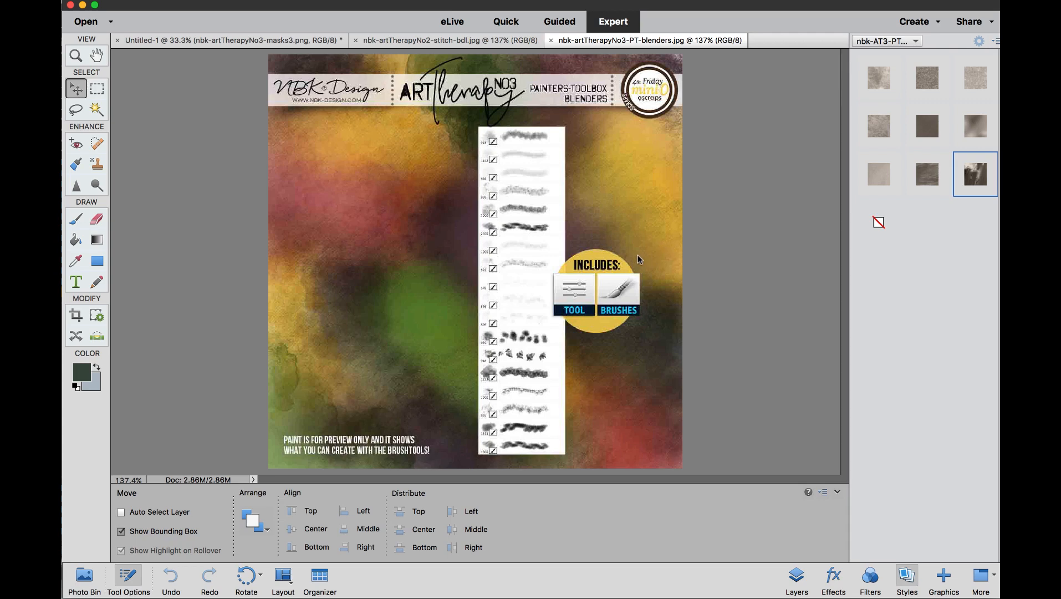
{"action": "mouse_move", "coordinate": [636, 252]}
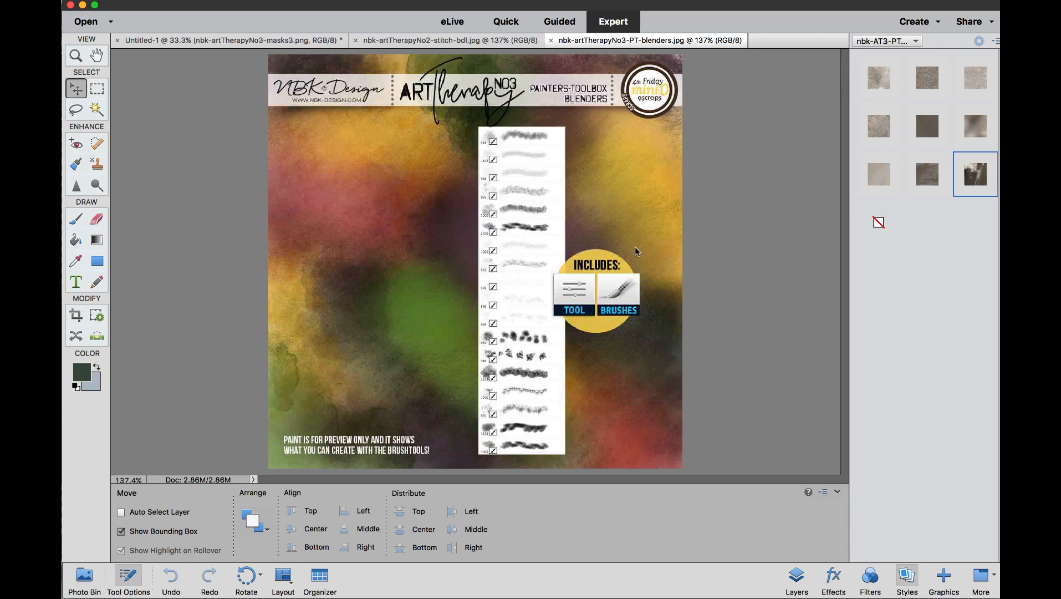
{"action": "mouse_move", "coordinate": [88, 150]}
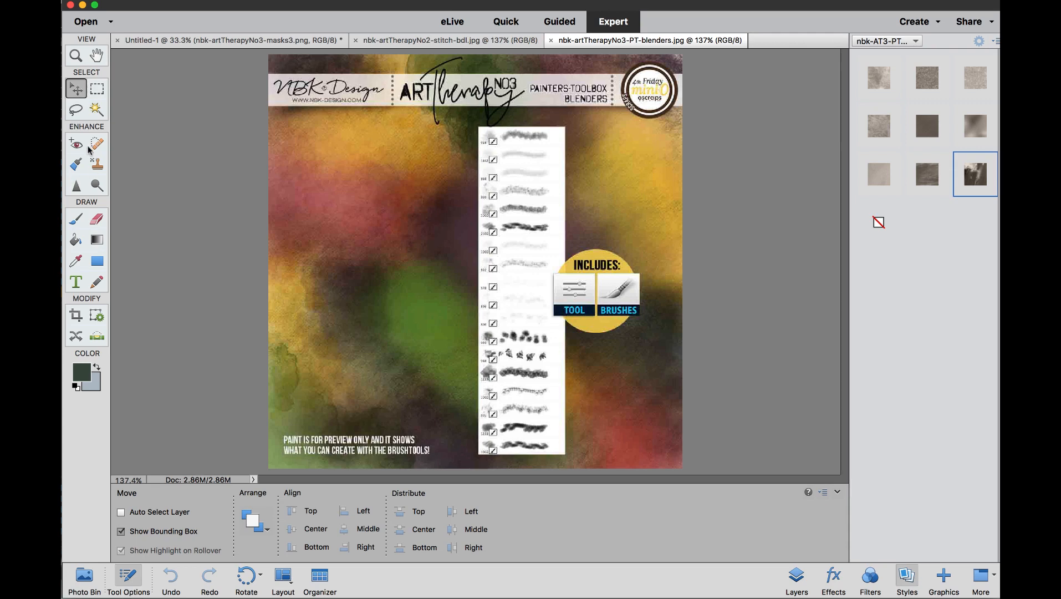
{"action": "mouse_move", "coordinate": [119, 262]}
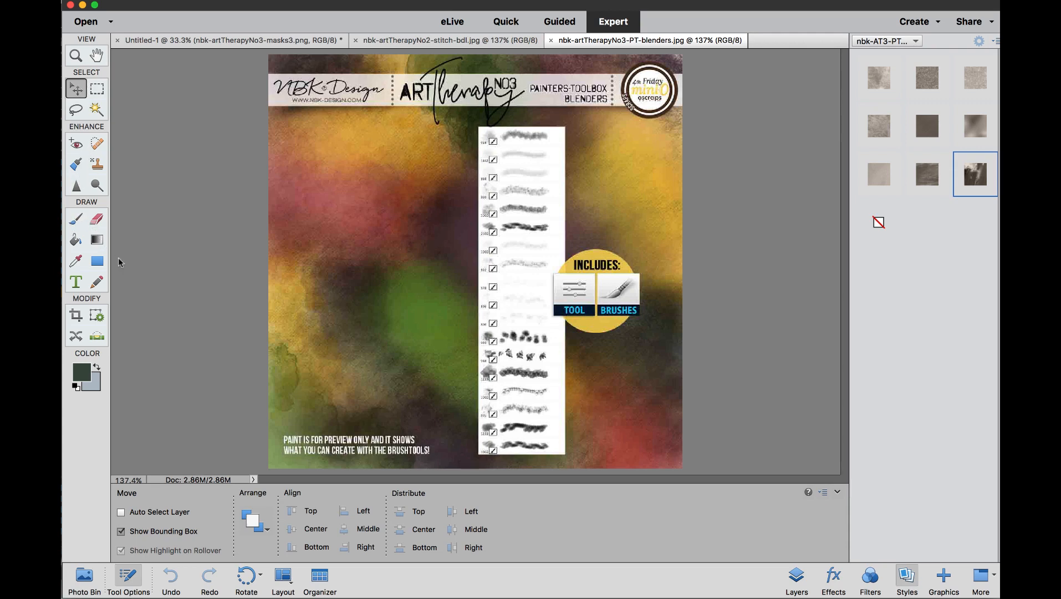
Select the Brush tool and switch to the Untitled-1 grey watercolor mask document
{"action": "left_click", "coordinate": [75, 218]}
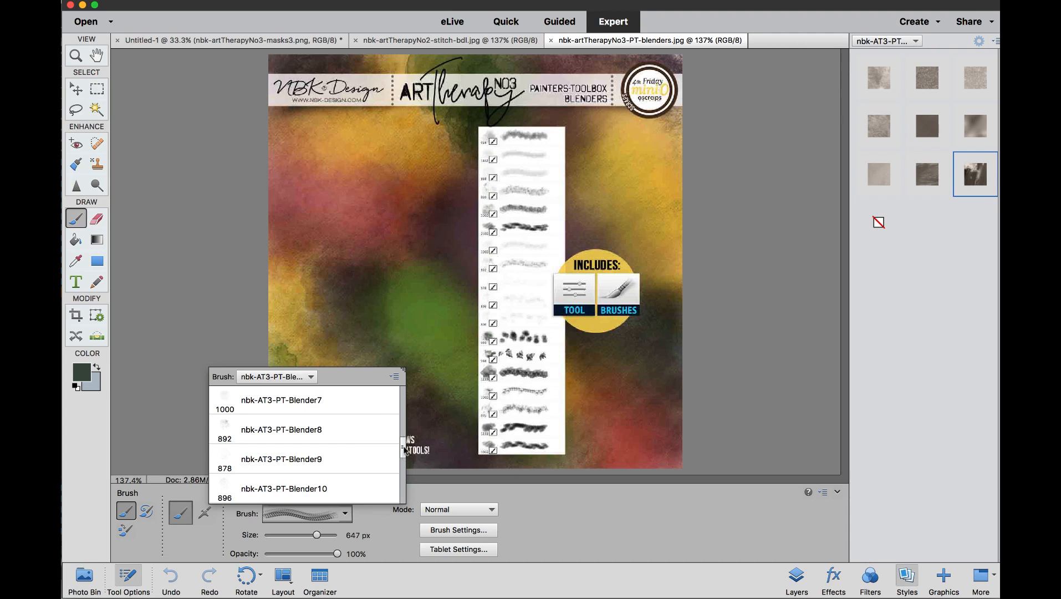
{"action": "scroll", "scroll_direction": "up", "scroll_amount": 3}
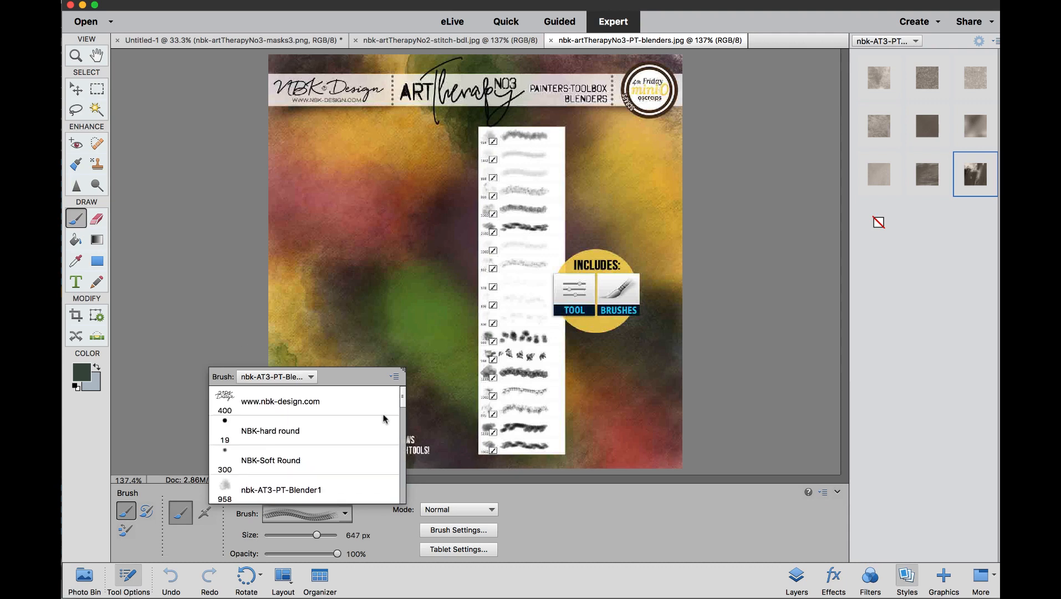
{"action": "mouse_move", "coordinate": [377, 407]}
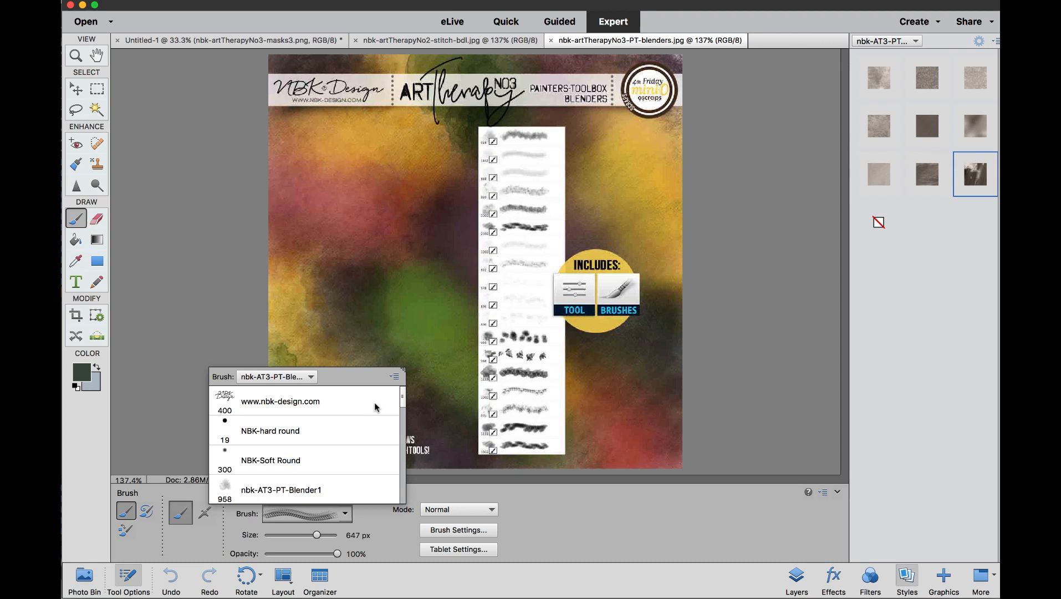
{"action": "mouse_move", "coordinate": [371, 406]}
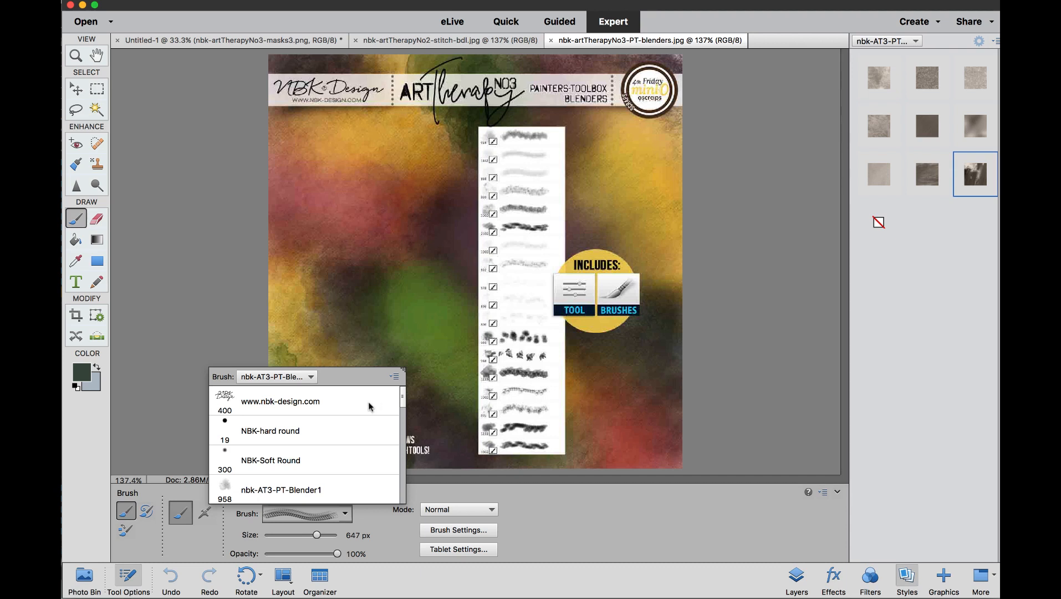
{"action": "mouse_move", "coordinate": [374, 417]}
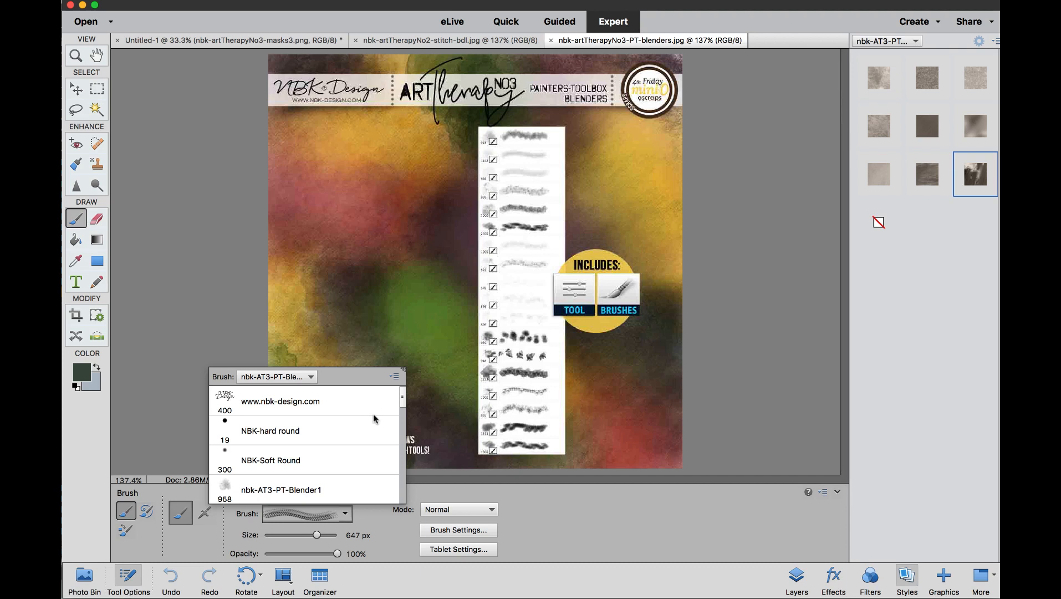
{"action": "mouse_move", "coordinate": [340, 478]}
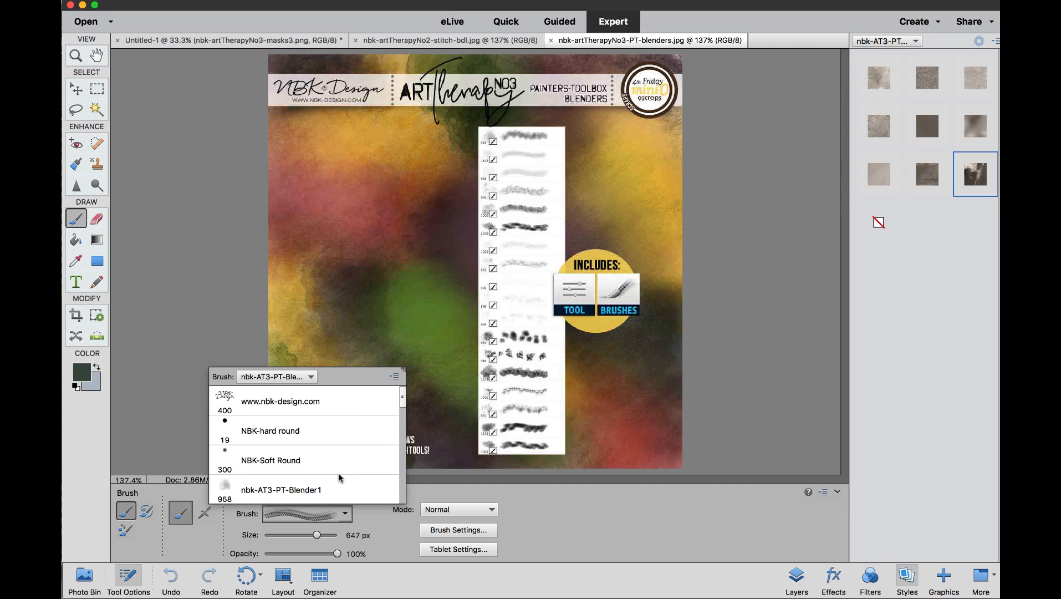
{"action": "left_click", "coordinate": [84, 576]}
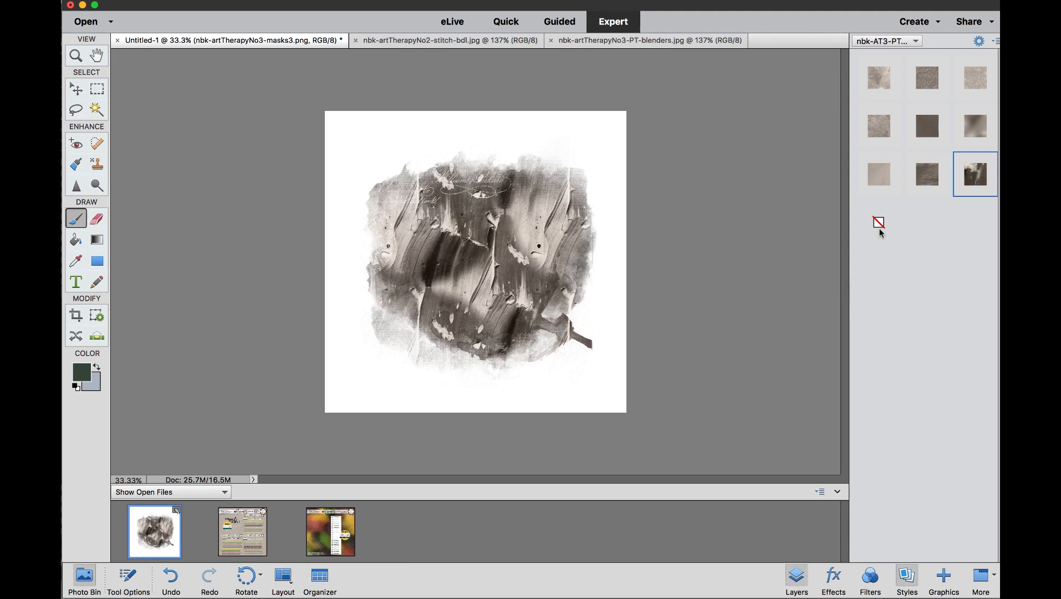
Show the document's layers and set the foreground colour to purple
{"action": "left_click", "coordinate": [796, 578]}
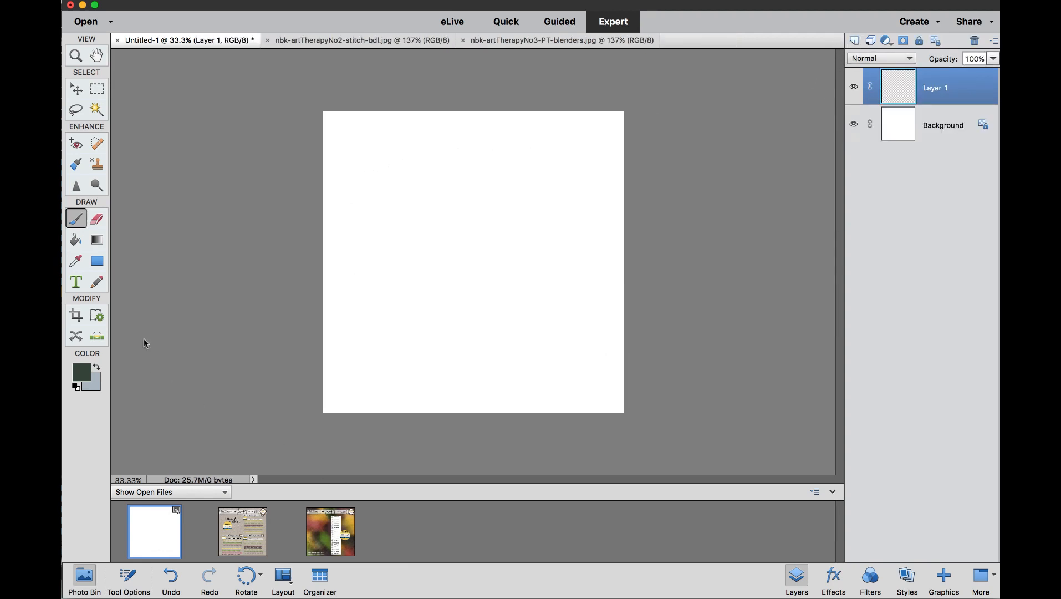
{"action": "left_click", "coordinate": [81, 371]}
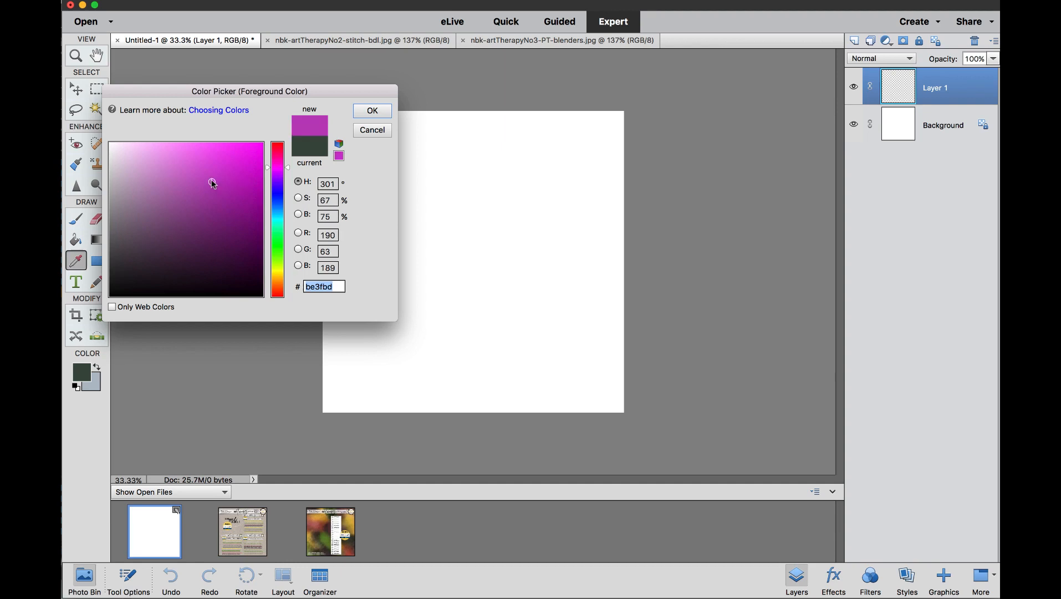
{"action": "left_click", "coordinate": [371, 110]}
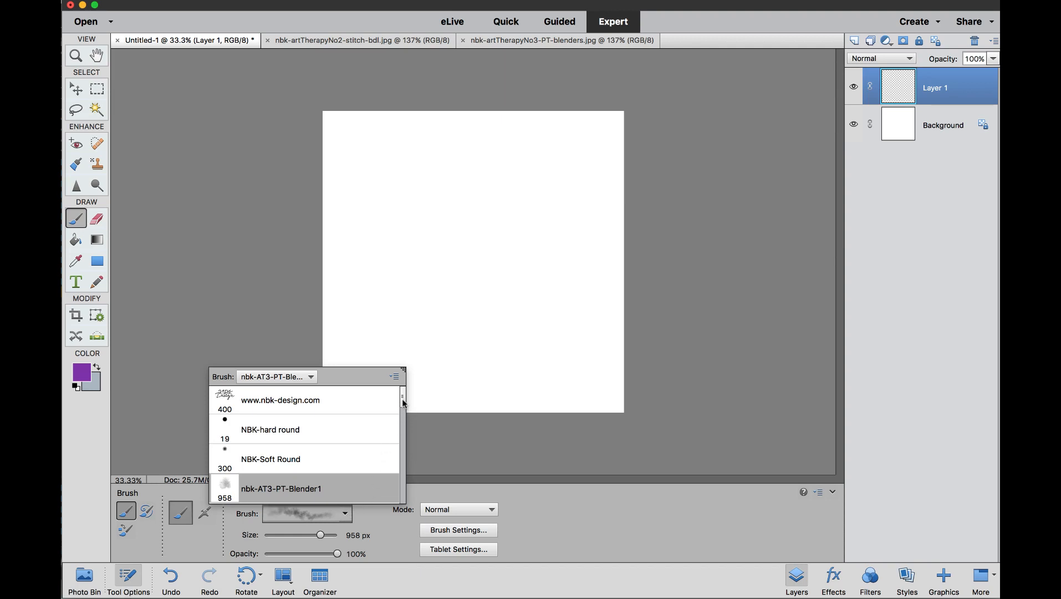
Choose the nbk-AT3-PT-Blender1 brush from the brush picker
{"action": "scroll", "scroll_direction": "down", "scroll_amount": 3}
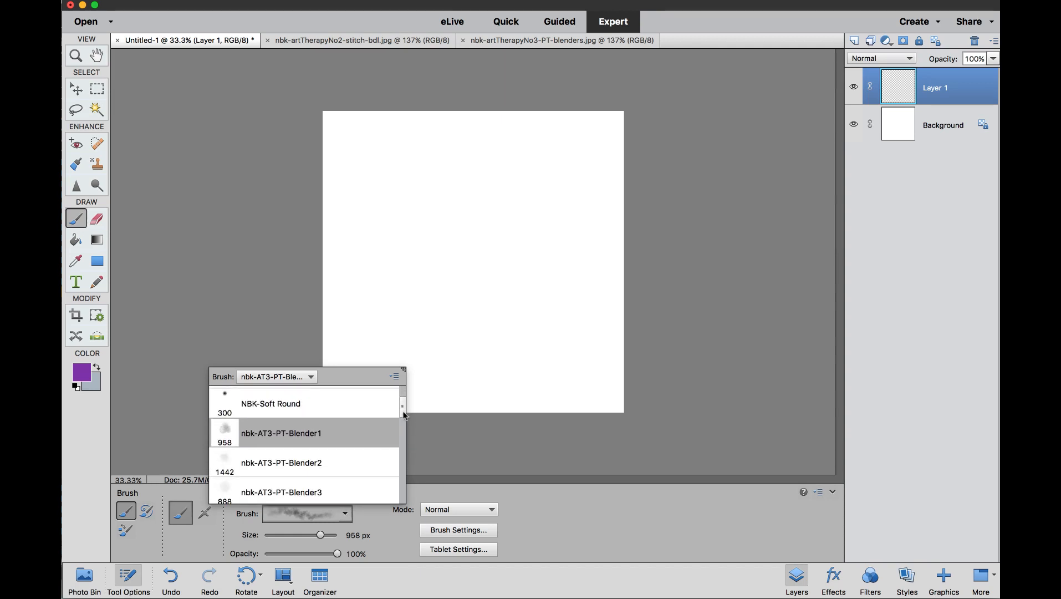
{"action": "scroll", "scroll_direction": "up", "scroll_amount": 3}
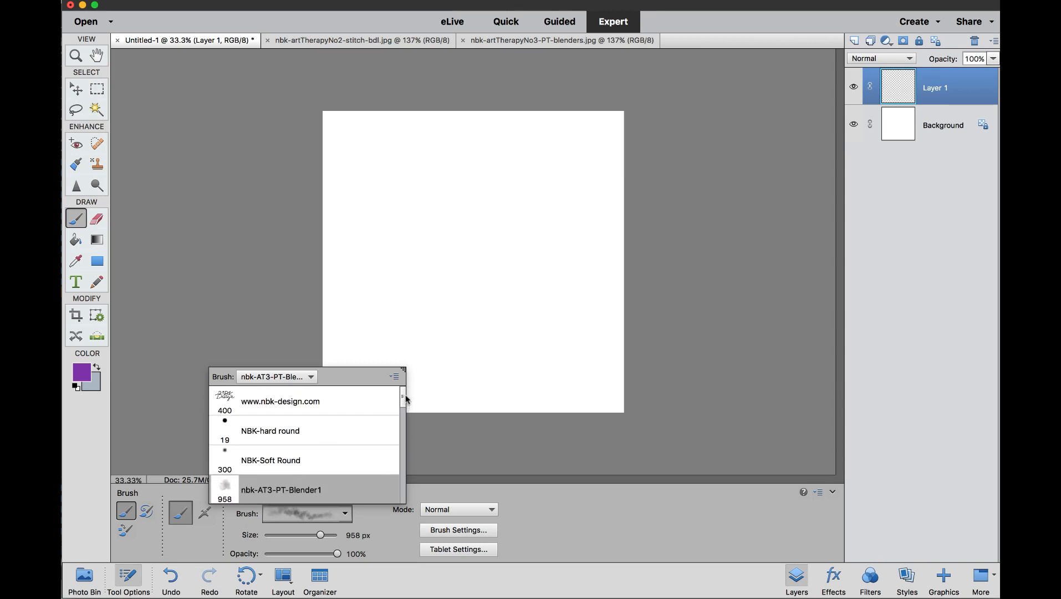
{"action": "mouse_move", "coordinate": [396, 454]}
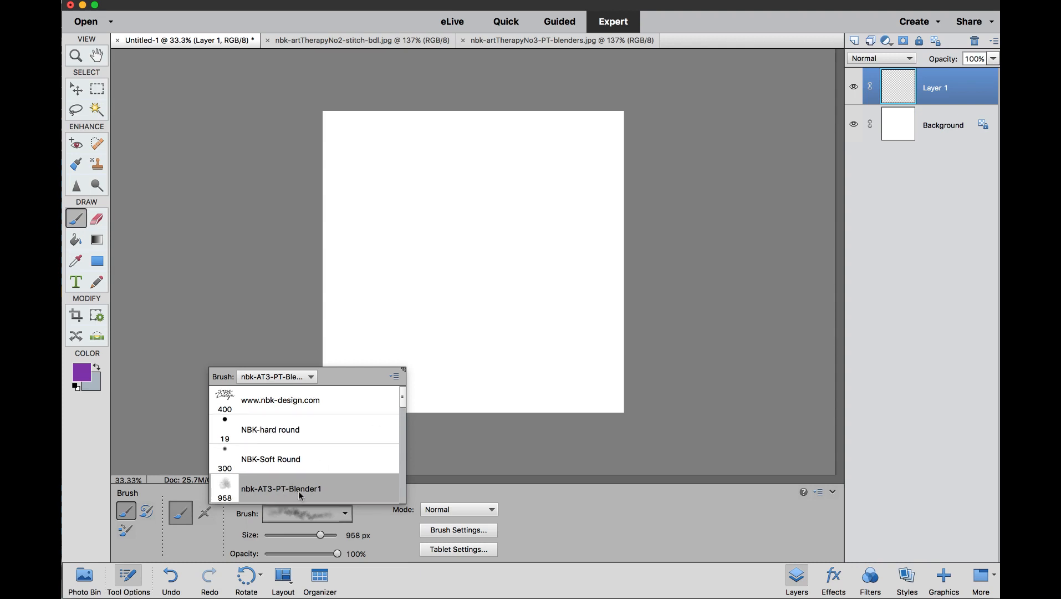
{"action": "left_click", "coordinate": [281, 489]}
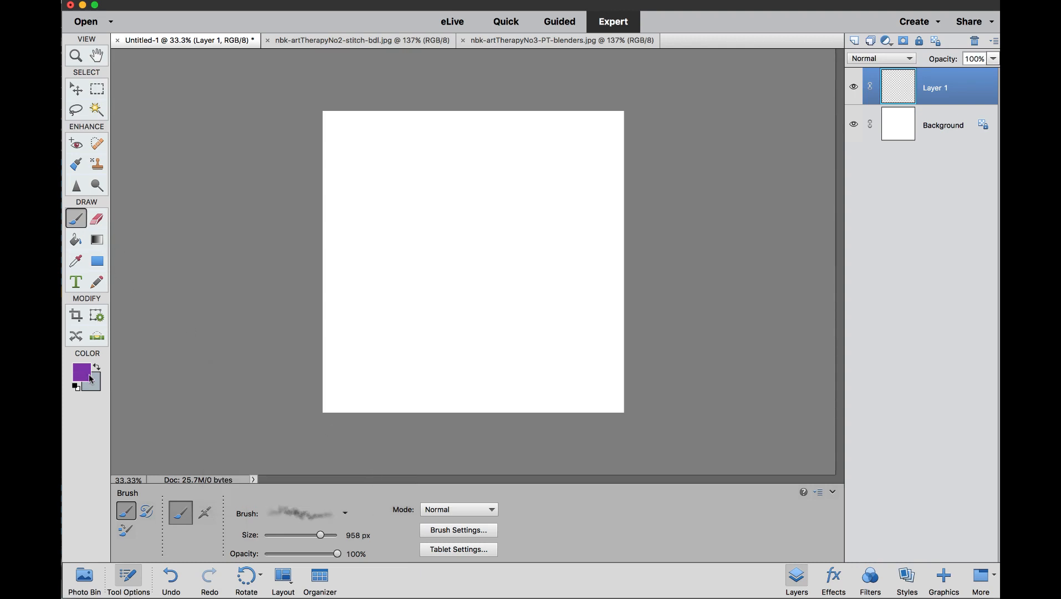
{"action": "mouse_move", "coordinate": [420, 252]}
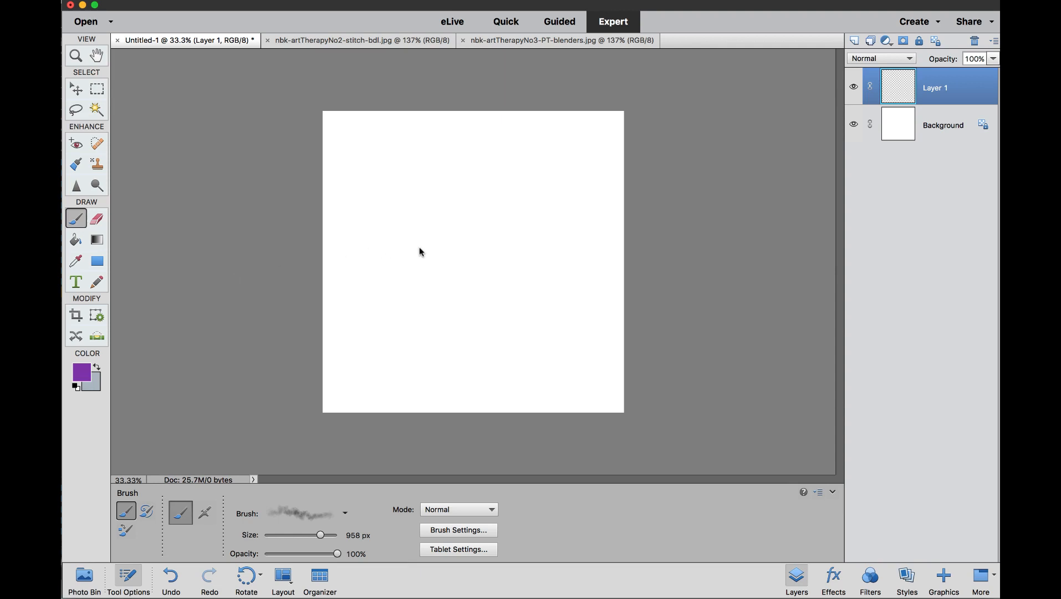
Paint purple and green watercolor patches on Layer 1, then add empty Layer 2
{"action": "left_click", "coordinate": [420, 210]}
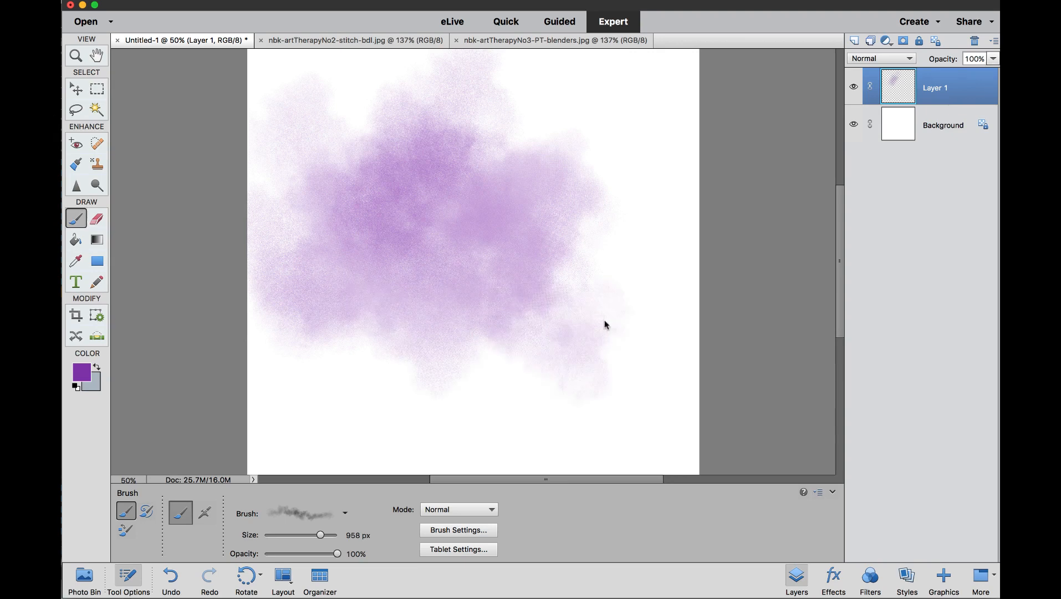
{"action": "left_click", "coordinate": [582, 155]}
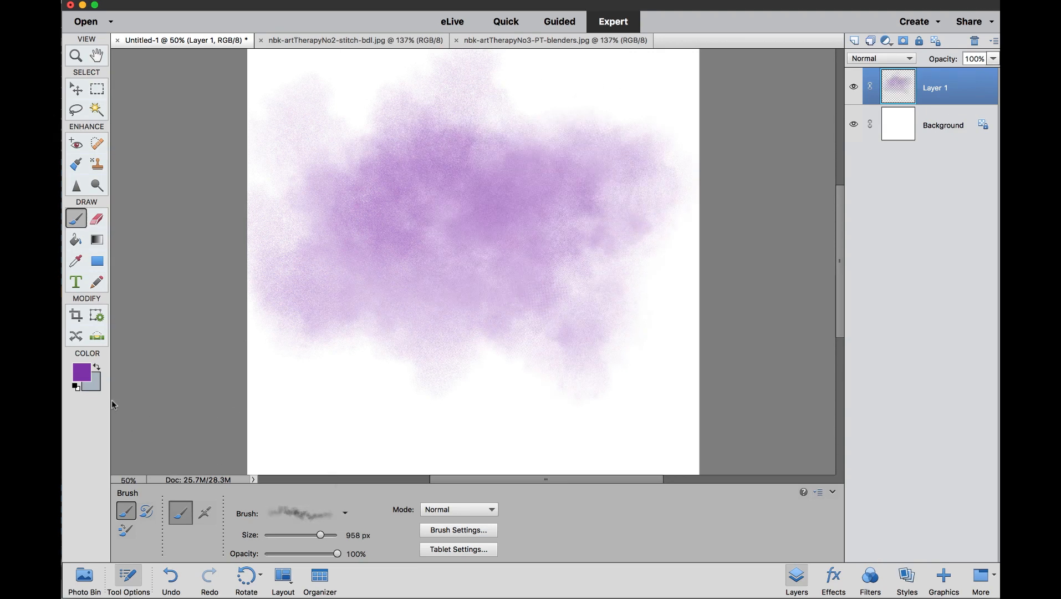
{"action": "left_click", "coordinate": [80, 371]}
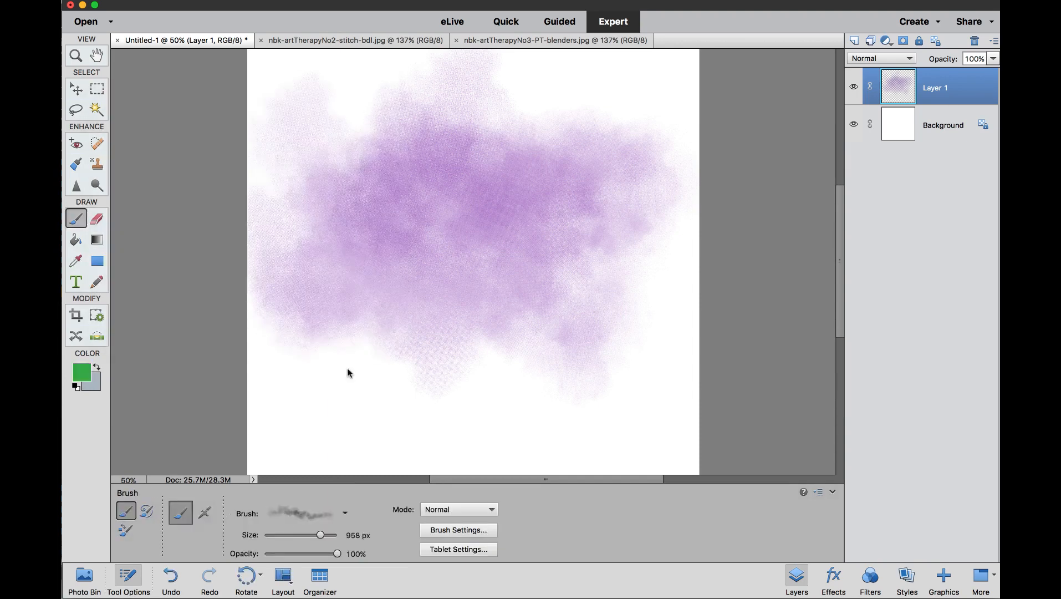
{"action": "left_click", "coordinate": [344, 513]}
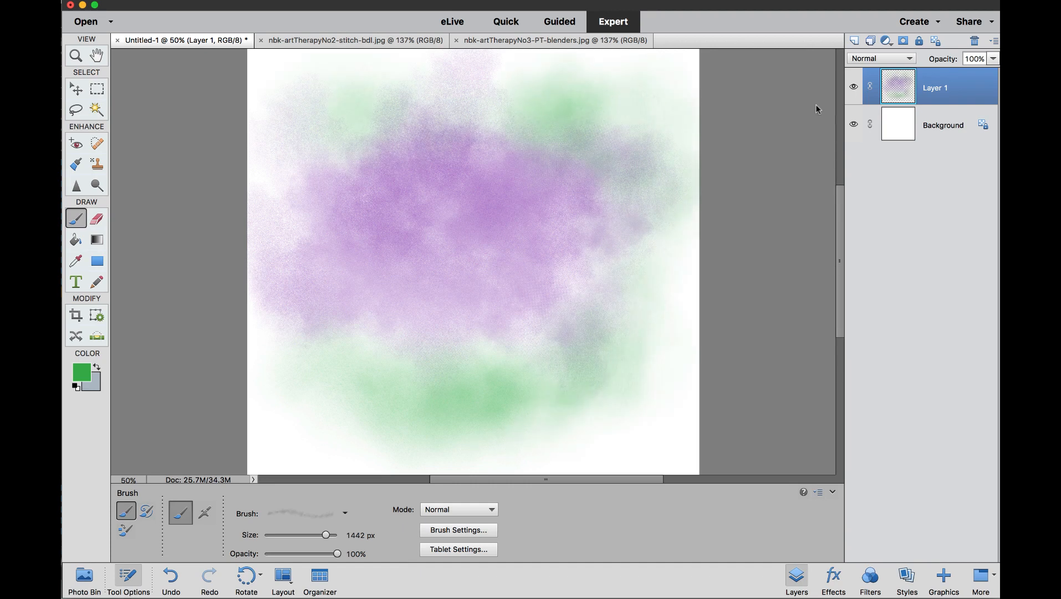
{"action": "left_click", "coordinate": [854, 41]}
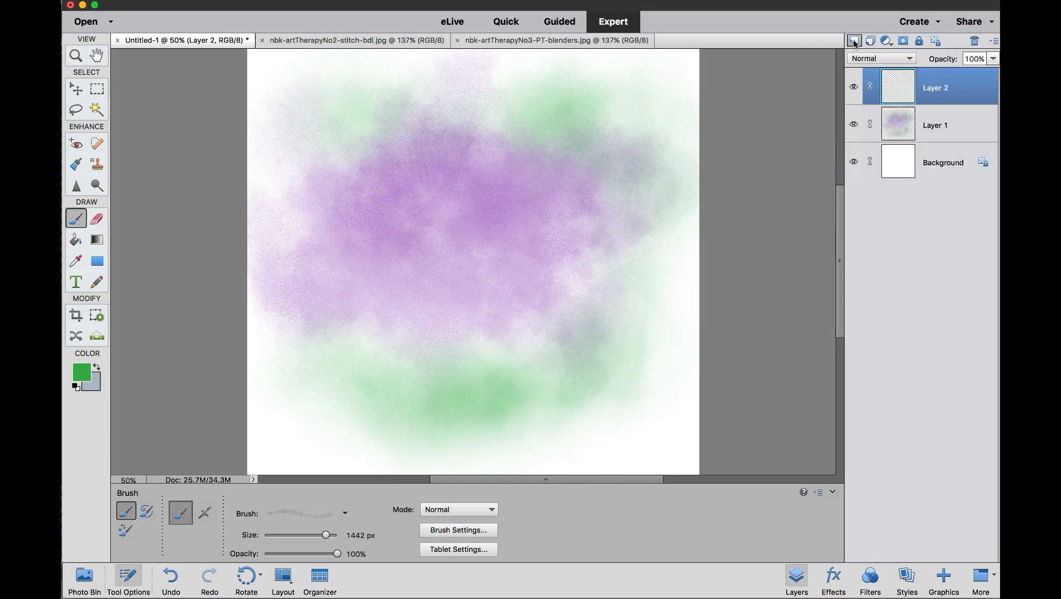
Hide Layer 1 and set the foreground colour to orange
{"action": "left_click", "coordinate": [853, 125]}
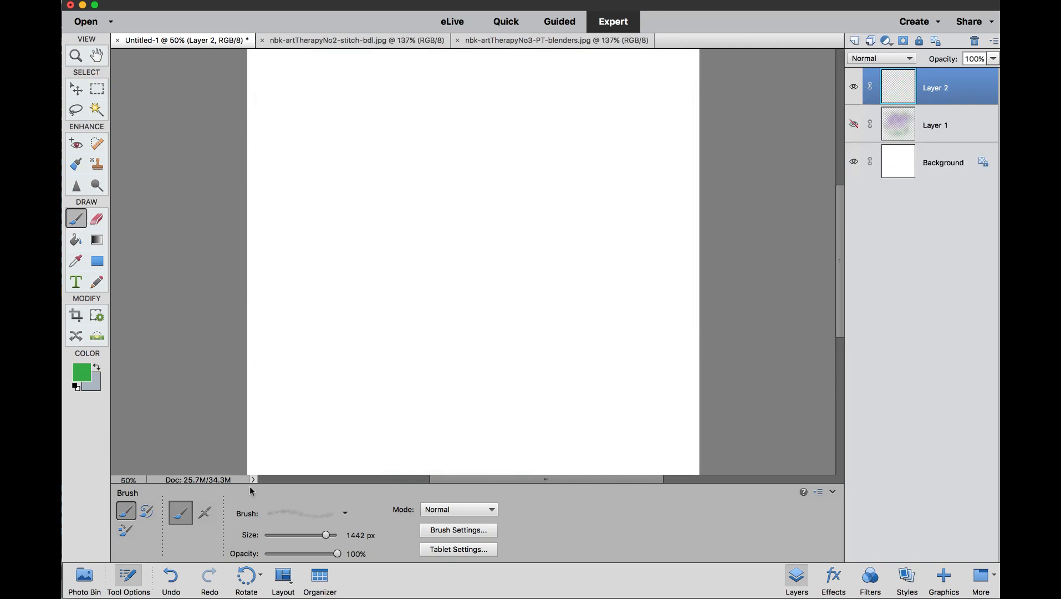
{"action": "left_click", "coordinate": [81, 372]}
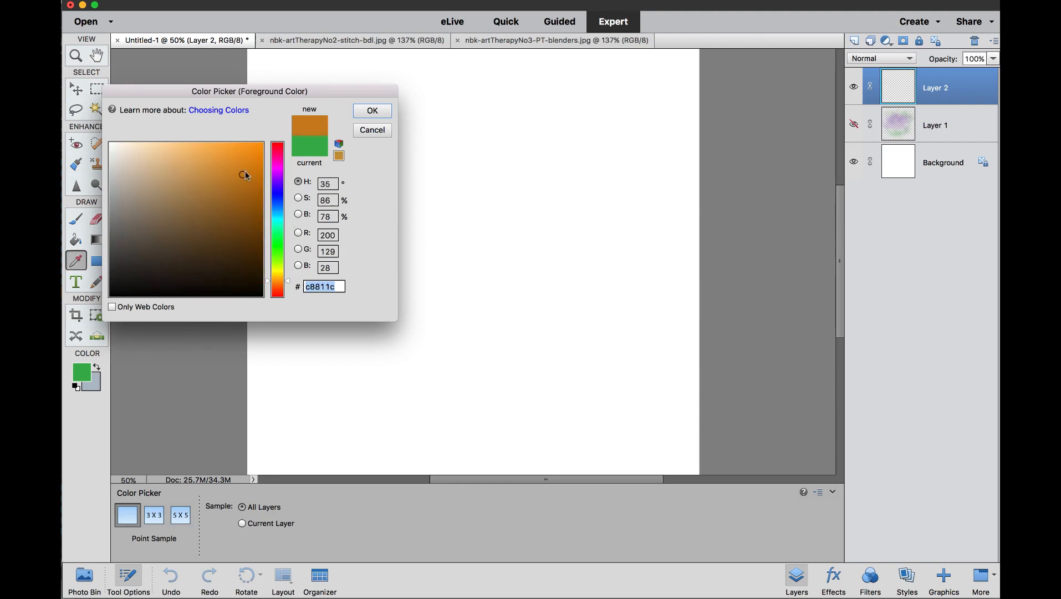
{"action": "left_click", "coordinate": [371, 111]}
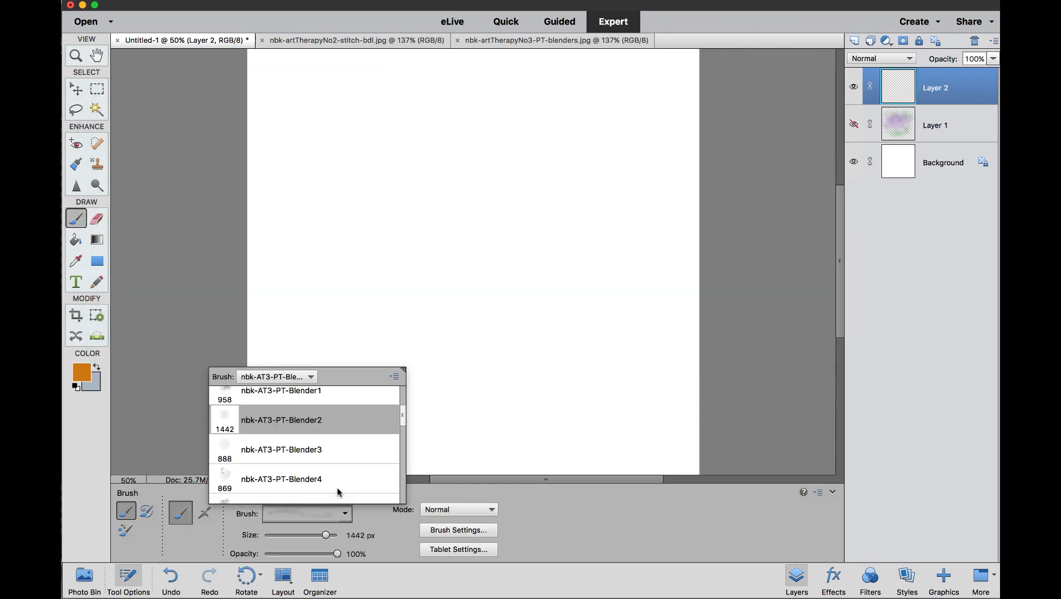
Paint a large orange patch on Layer 2 with the Blender3 and Blender4 brushes
{"action": "left_click", "coordinate": [280, 449]}
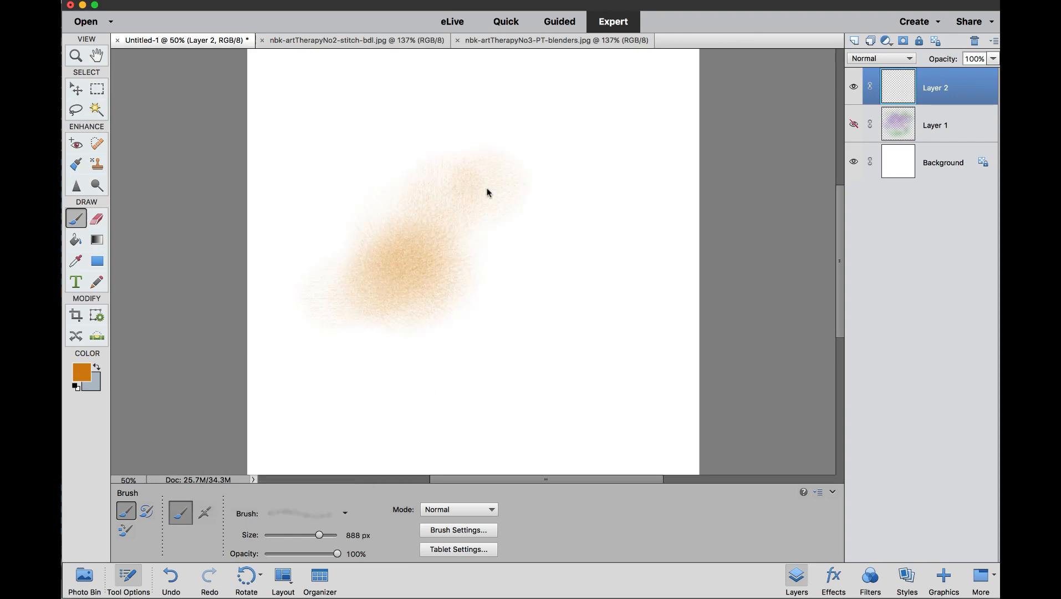
{"action": "left_click", "coordinate": [344, 512]}
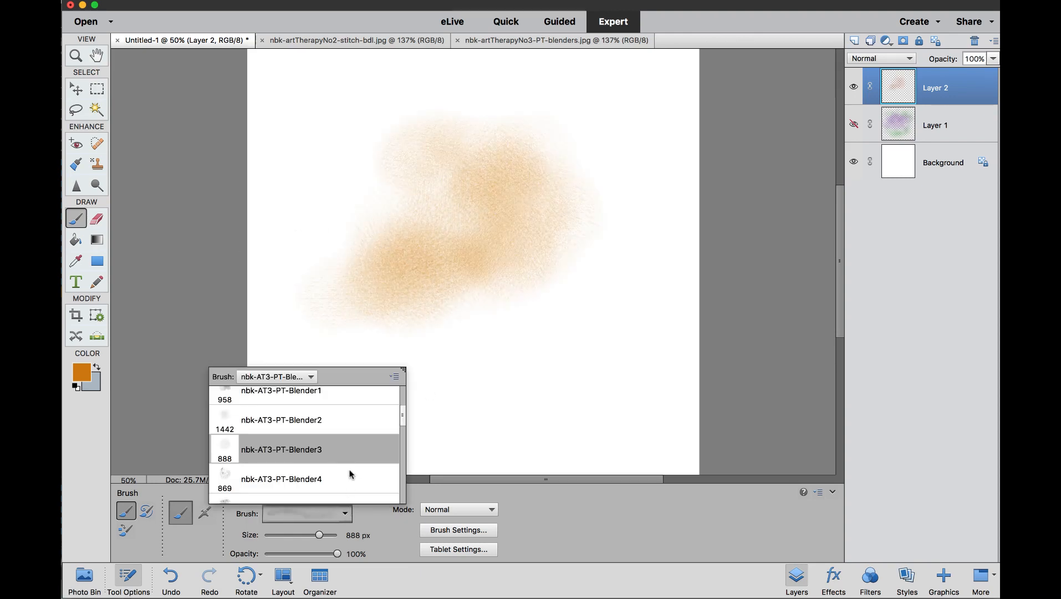
{"action": "left_click", "coordinate": [281, 478]}
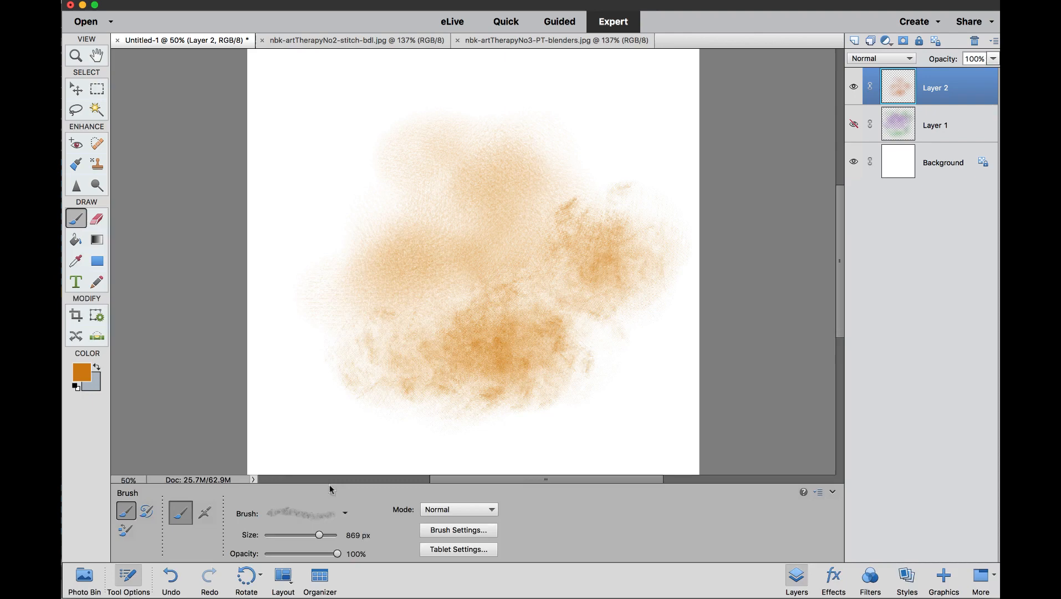
{"action": "left_click", "coordinate": [81, 372]}
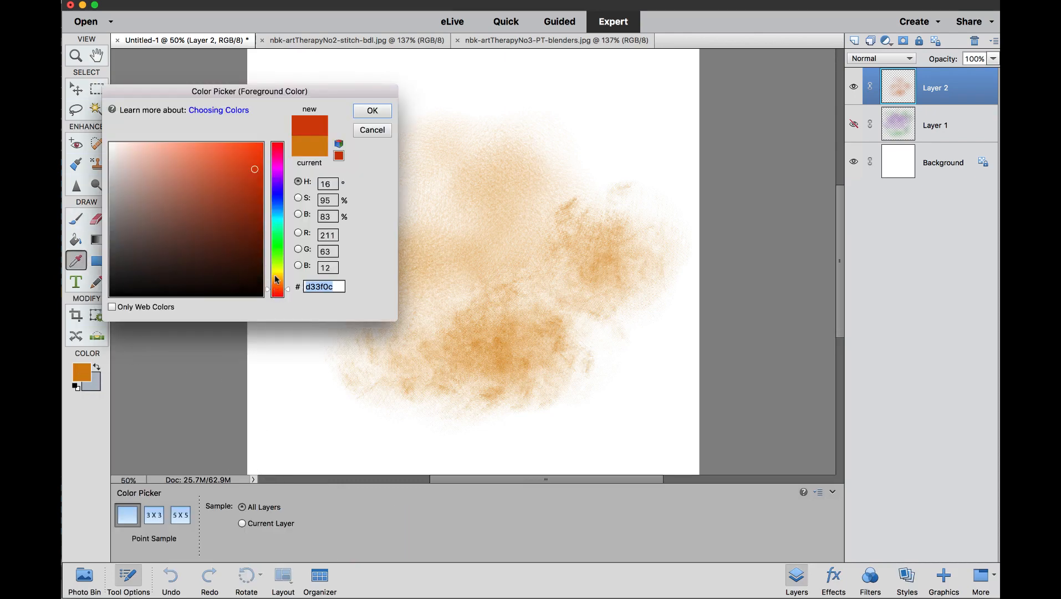
Paint a red-orange patch over the orange with Blender5, then add empty Layer 3
{"action": "left_click", "coordinate": [371, 110]}
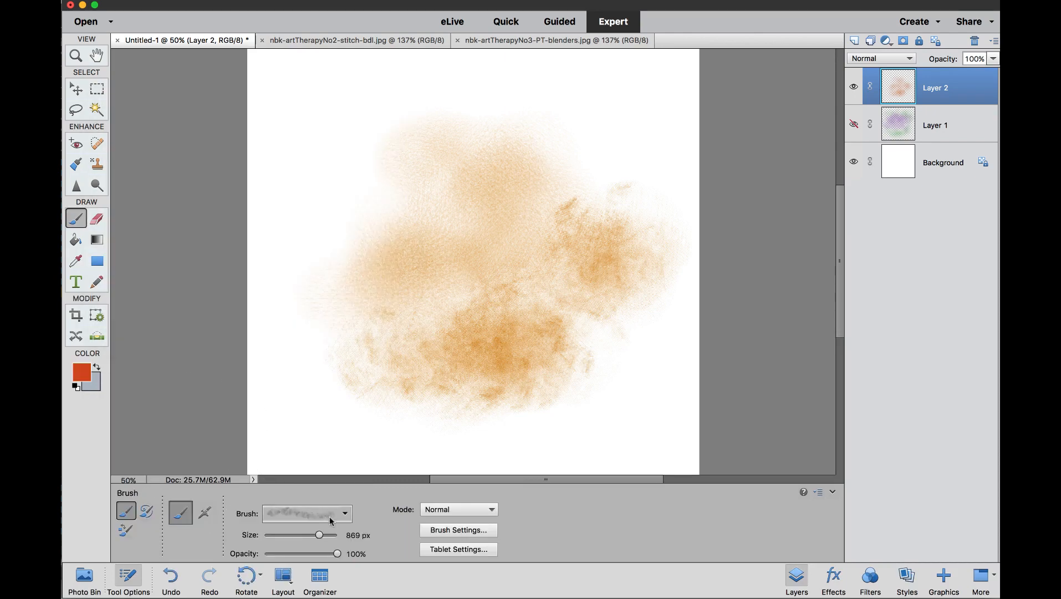
{"action": "left_click", "coordinate": [344, 513]}
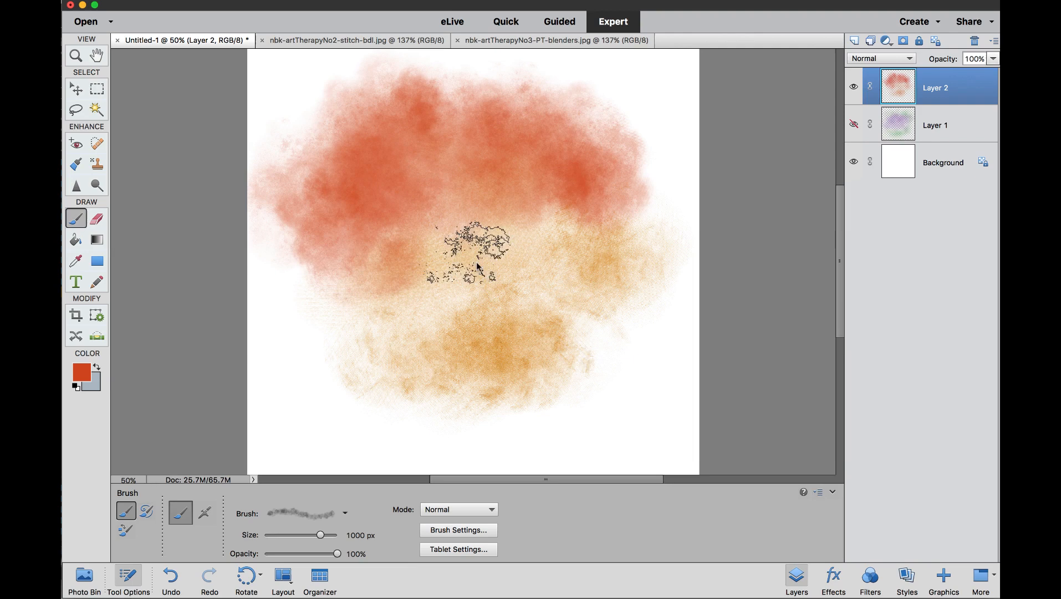
{"action": "left_click", "coordinate": [853, 41]}
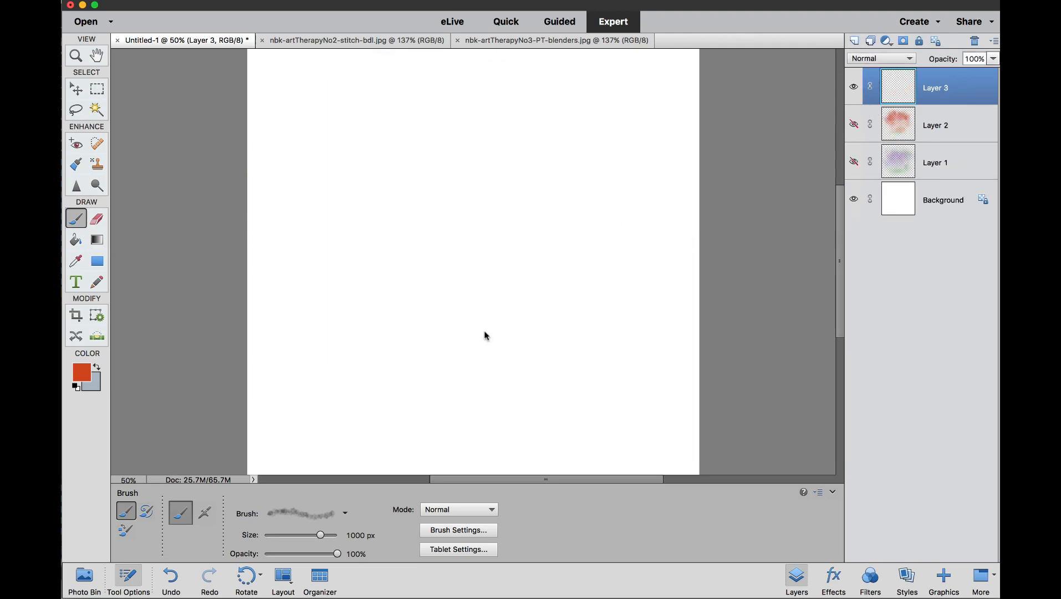
Paint red-orange and pale blue patches on Layer 3 with the Blender6 brush
{"action": "left_click", "coordinate": [343, 512]}
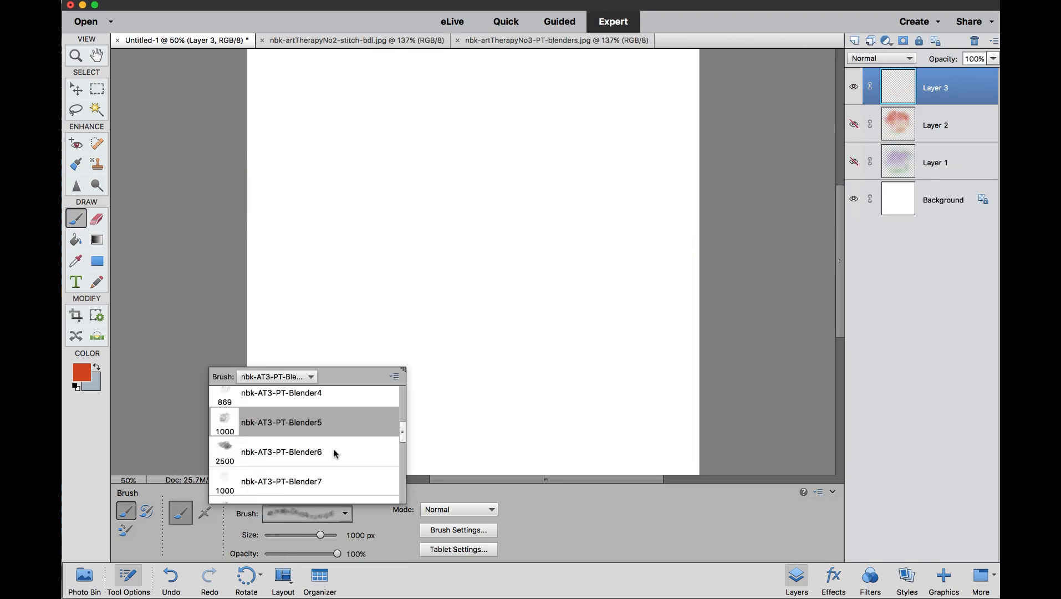
{"action": "left_click", "coordinate": [281, 452]}
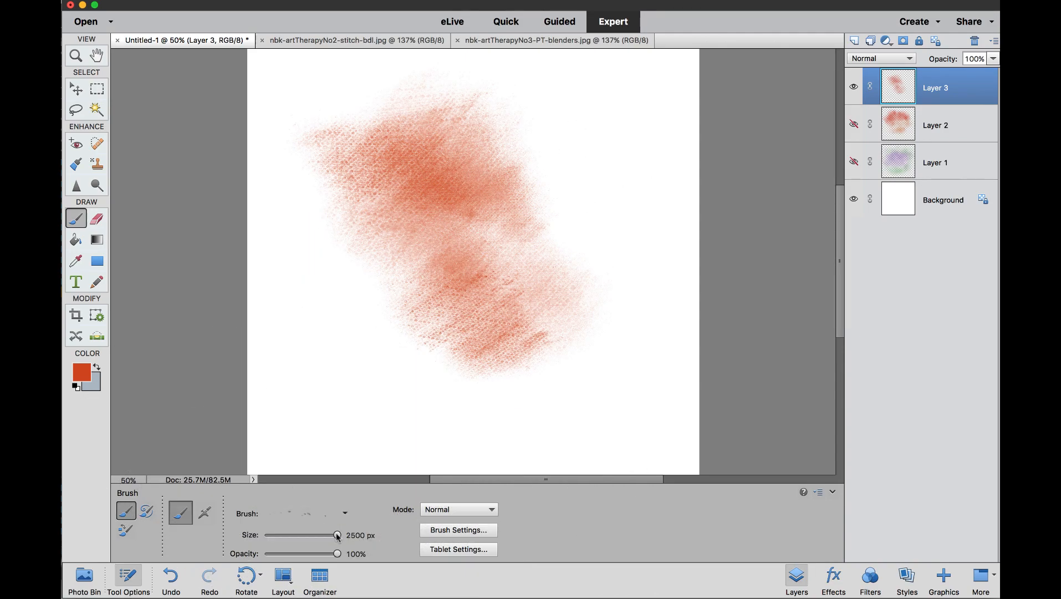
{"action": "left_click", "coordinate": [343, 513]}
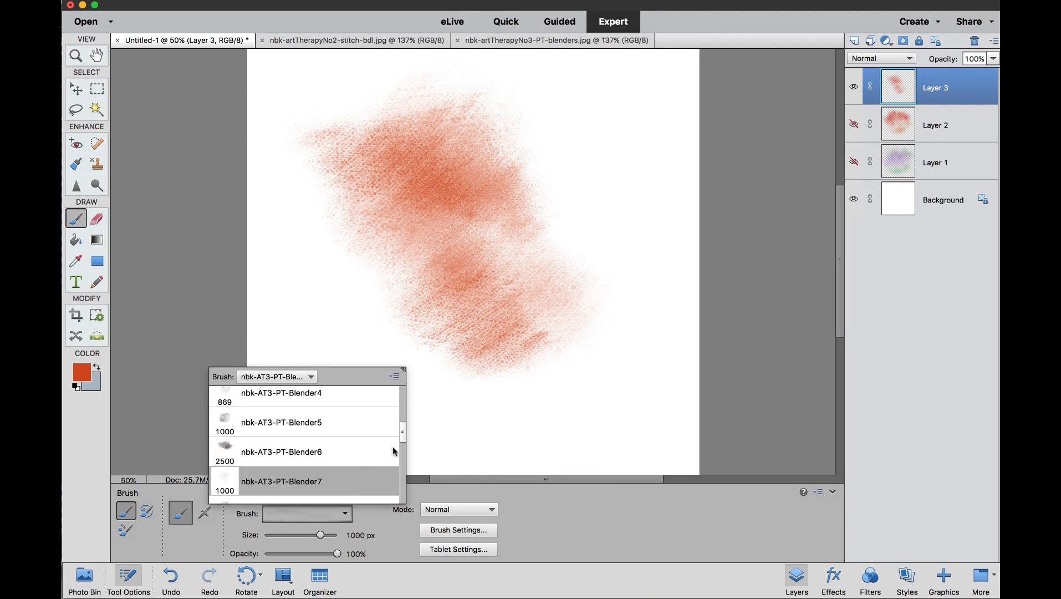
{"action": "mouse_move", "coordinate": [65, 362]}
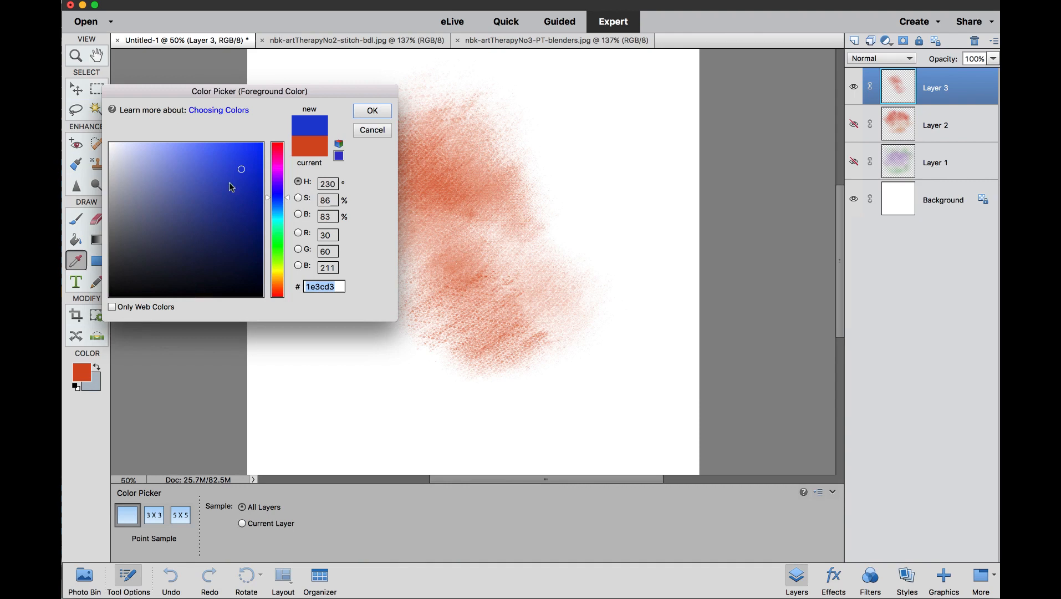
{"action": "left_click", "coordinate": [371, 111]}
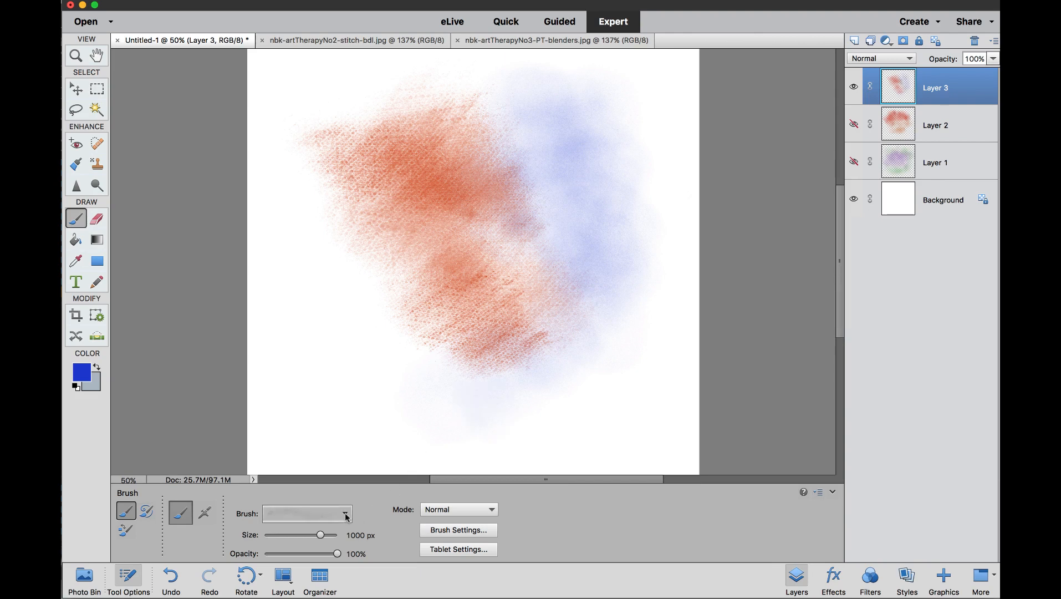
Paint a magenta patch with the Blender8 brush, then hide Layer 3
{"action": "left_click", "coordinate": [344, 514]}
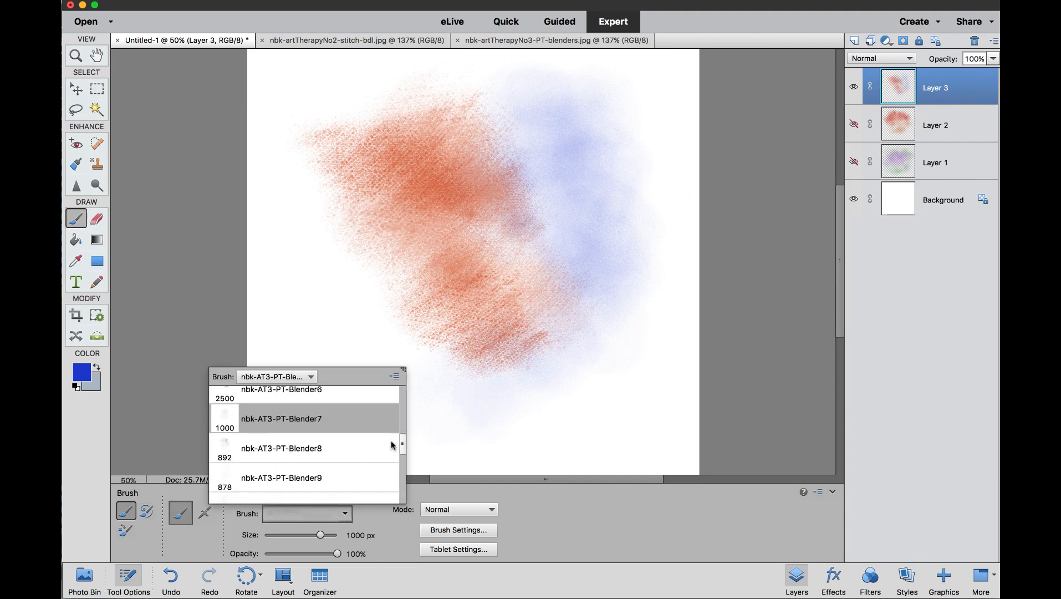
{"action": "left_click", "coordinate": [281, 448]}
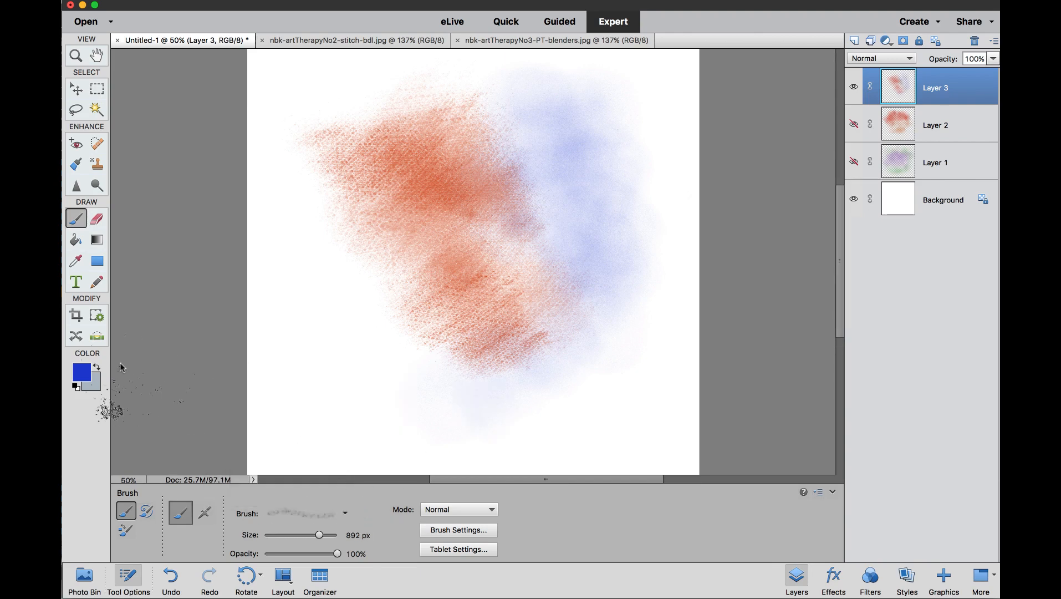
{"action": "left_click", "coordinate": [81, 371]}
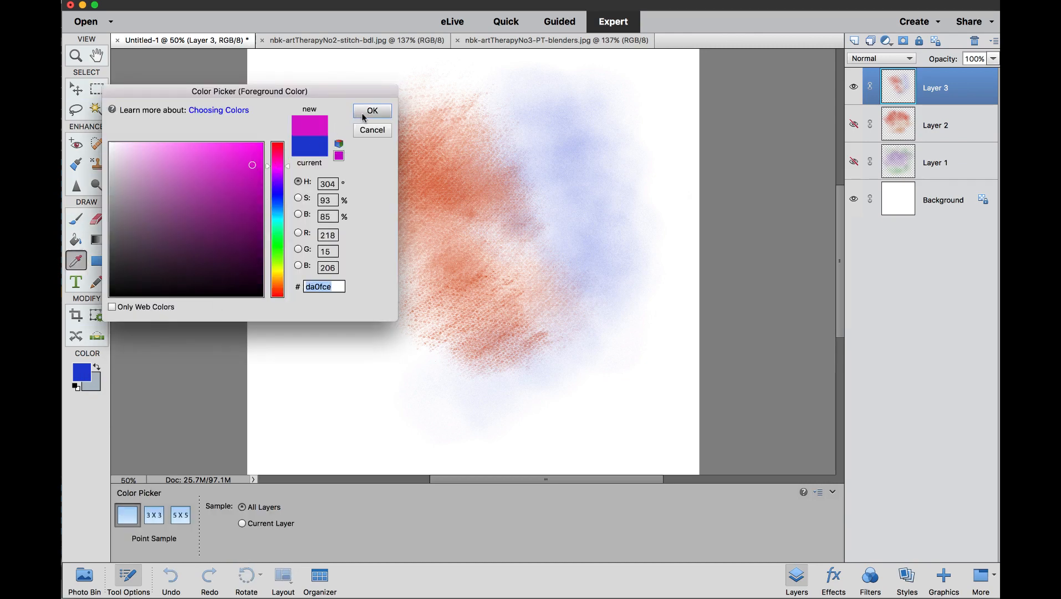
{"action": "left_click", "coordinate": [372, 111]}
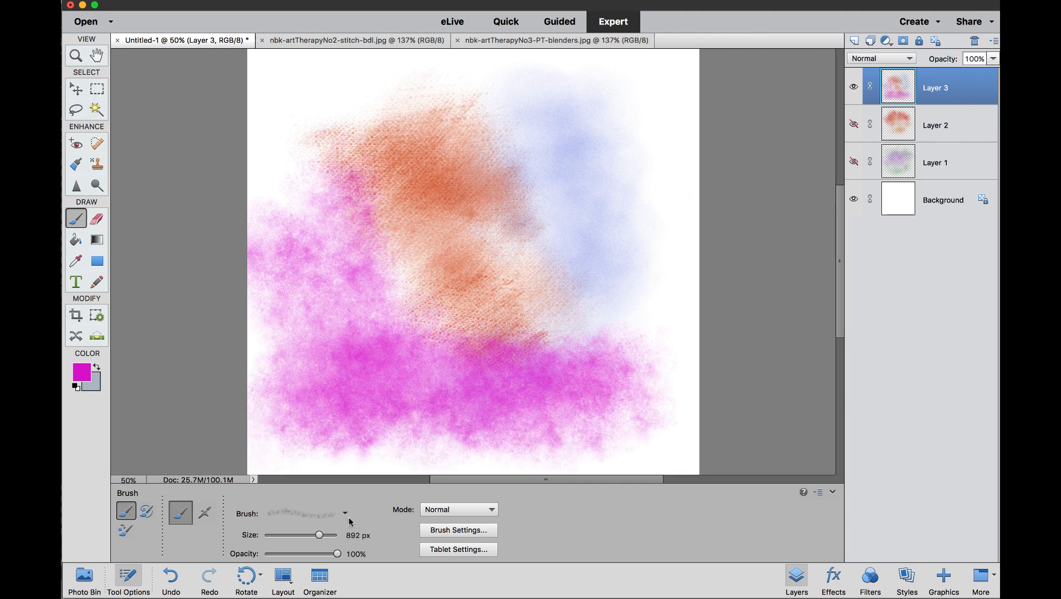
{"action": "left_click", "coordinate": [854, 87]}
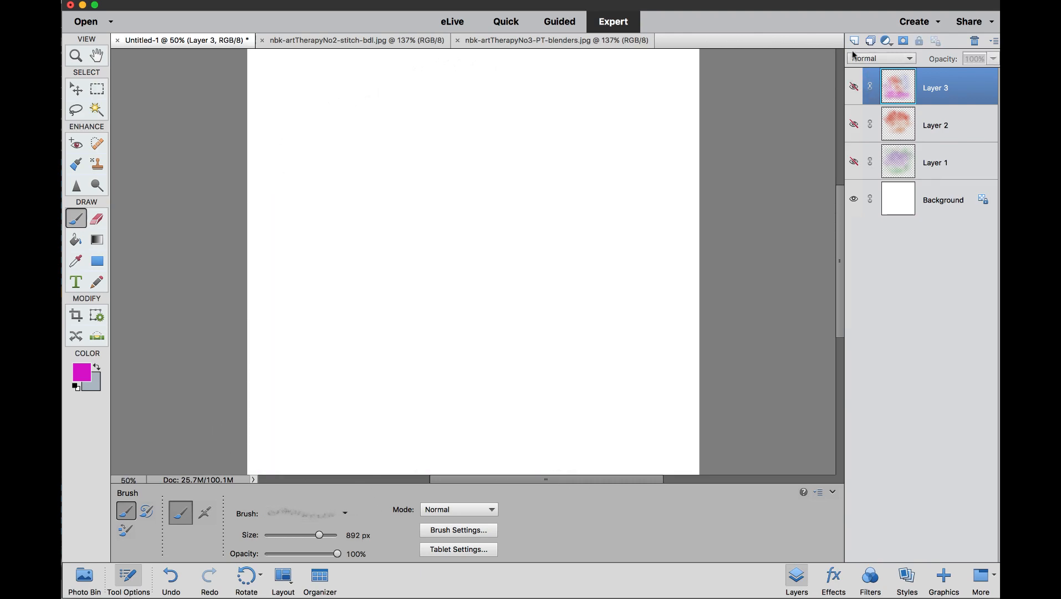
Paint pink and dark purple clouds on Layer 4 with blender brushes
{"action": "left_click", "coordinate": [344, 513]}
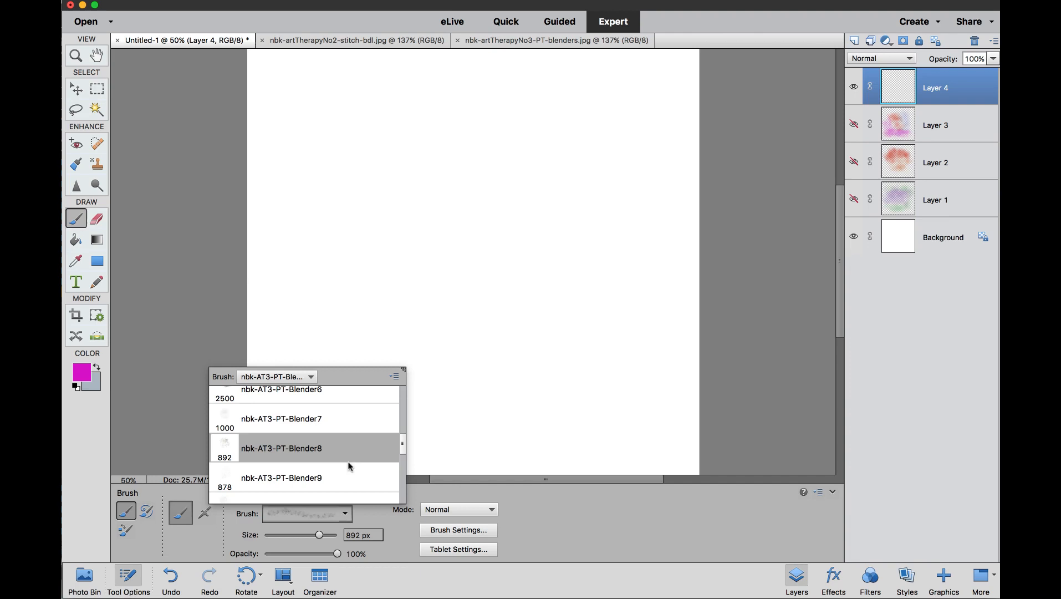
{"action": "left_click", "coordinate": [281, 478]}
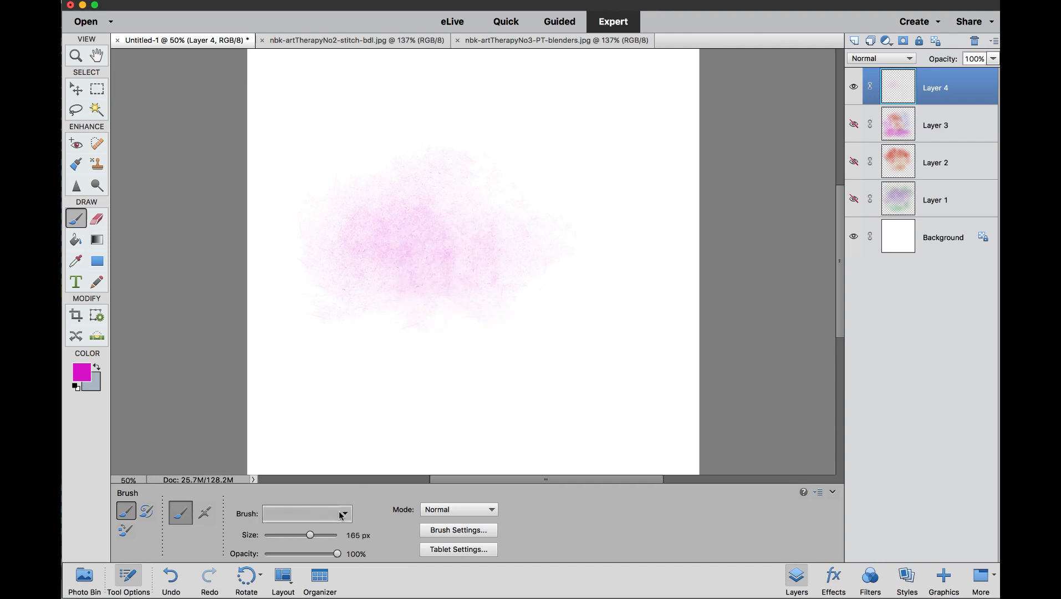
{"action": "left_click", "coordinate": [343, 513]}
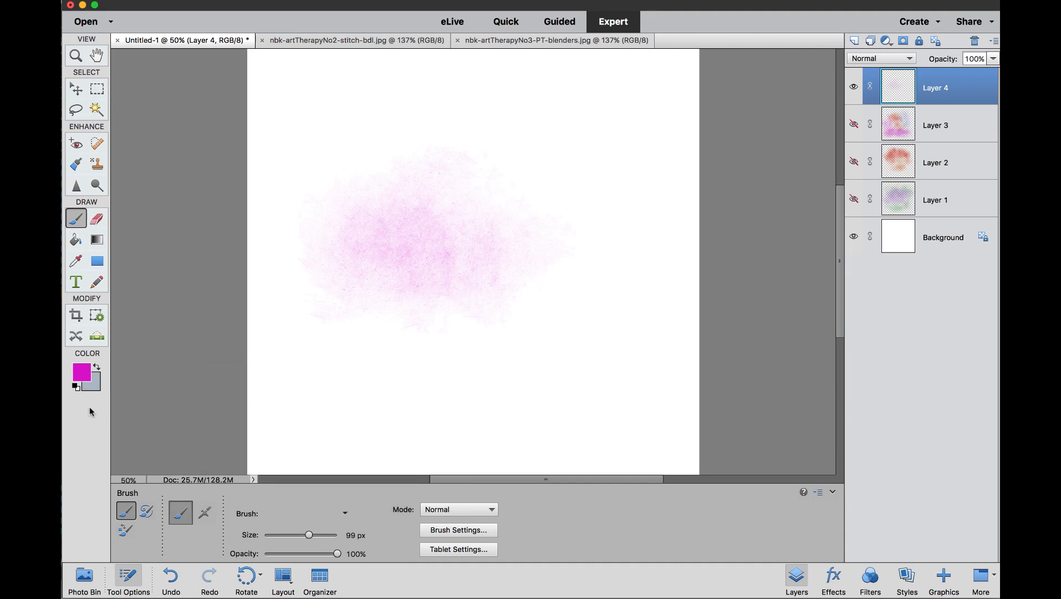
{"action": "left_click", "coordinate": [81, 371]}
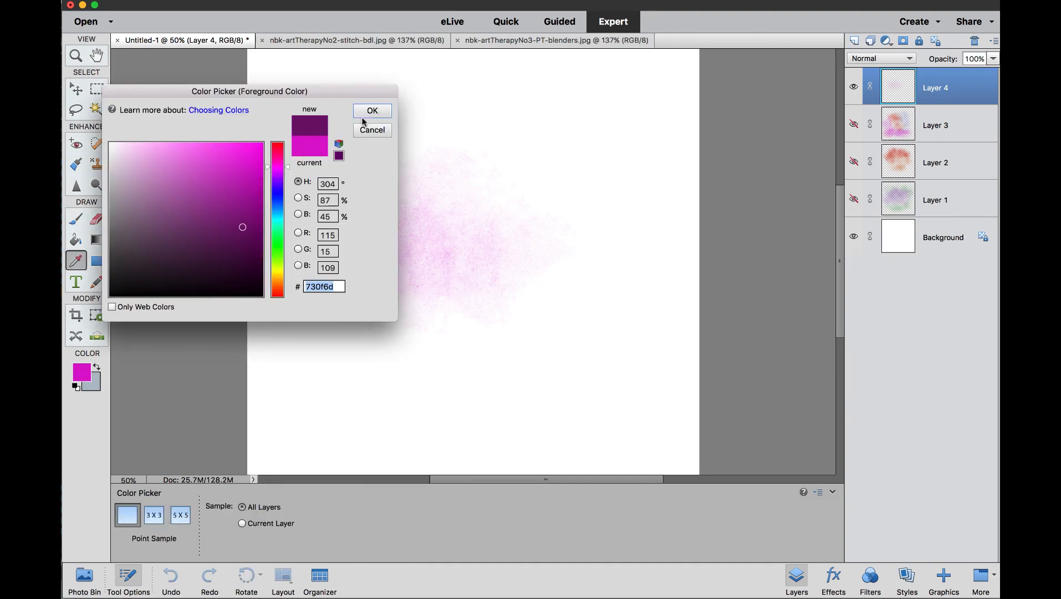
{"action": "left_click", "coordinate": [371, 110]}
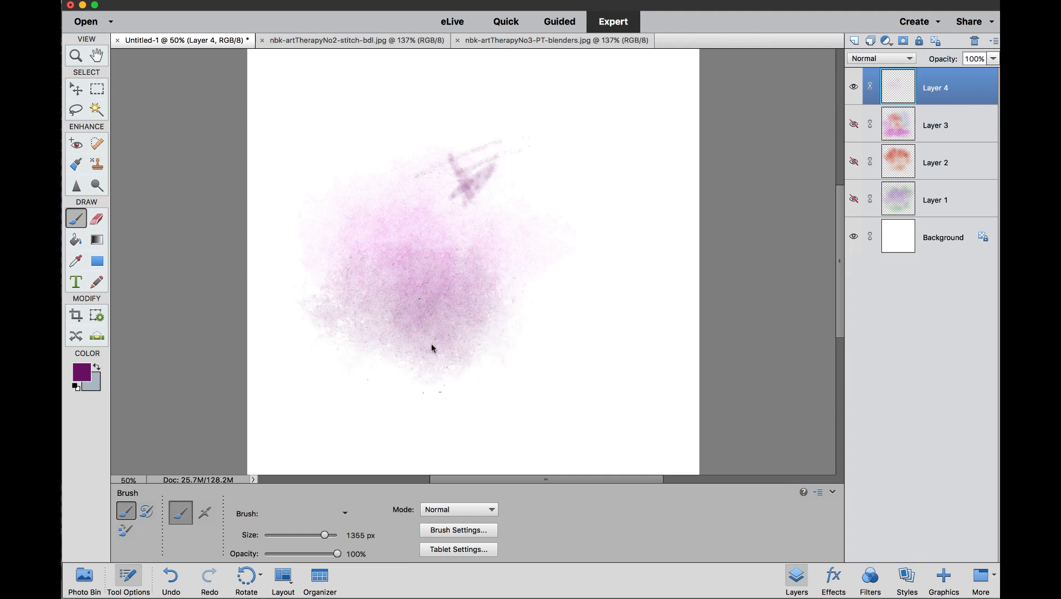
{"action": "left_click", "coordinate": [479, 166]}
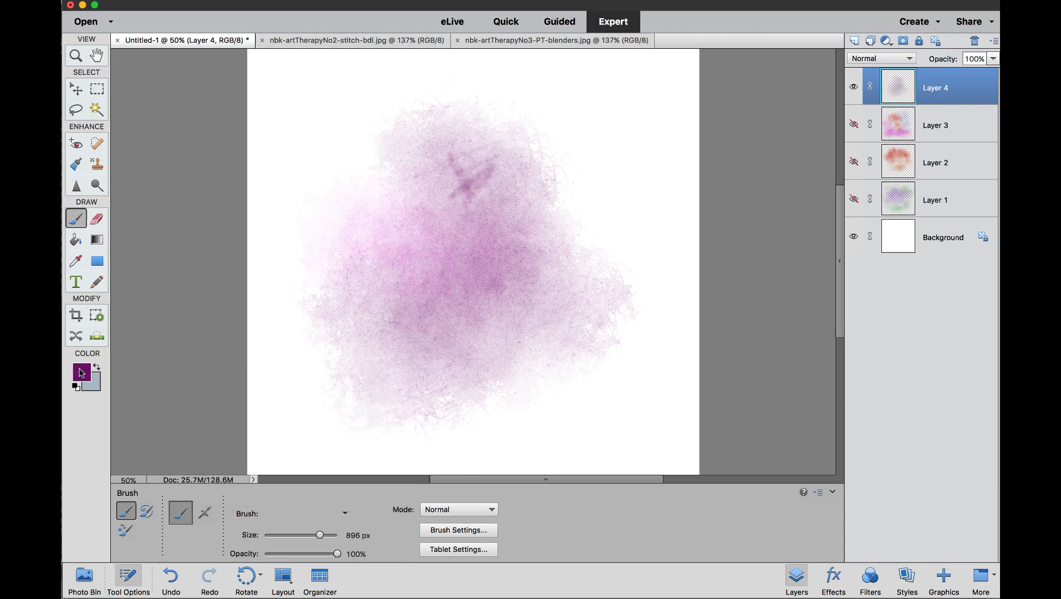
Add more dark purple, hide Layer 4 and create empty Layer 5
{"action": "left_click", "coordinate": [80, 371]}
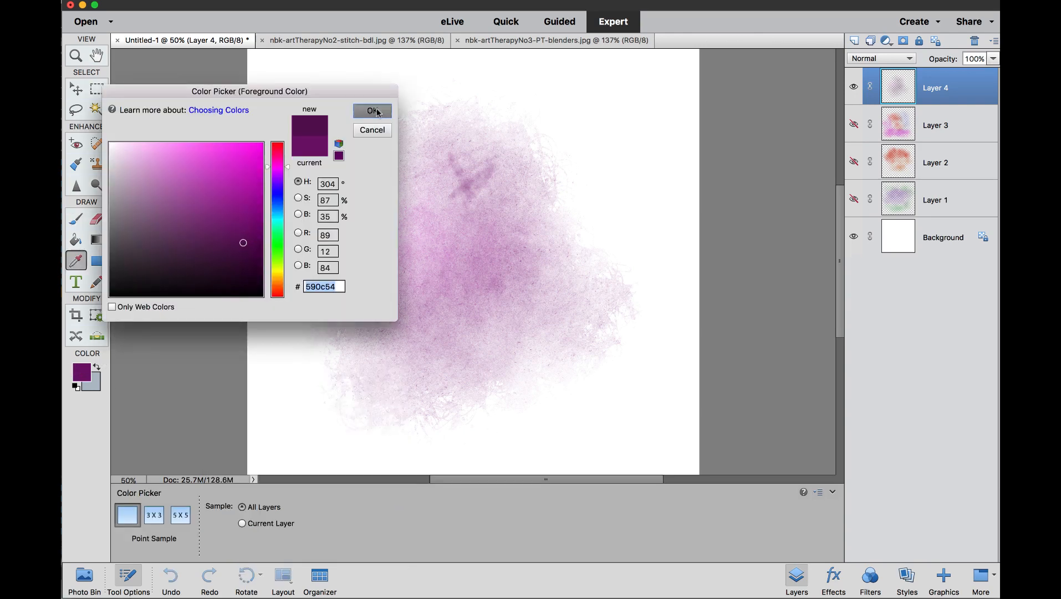
{"action": "left_click", "coordinate": [372, 110]}
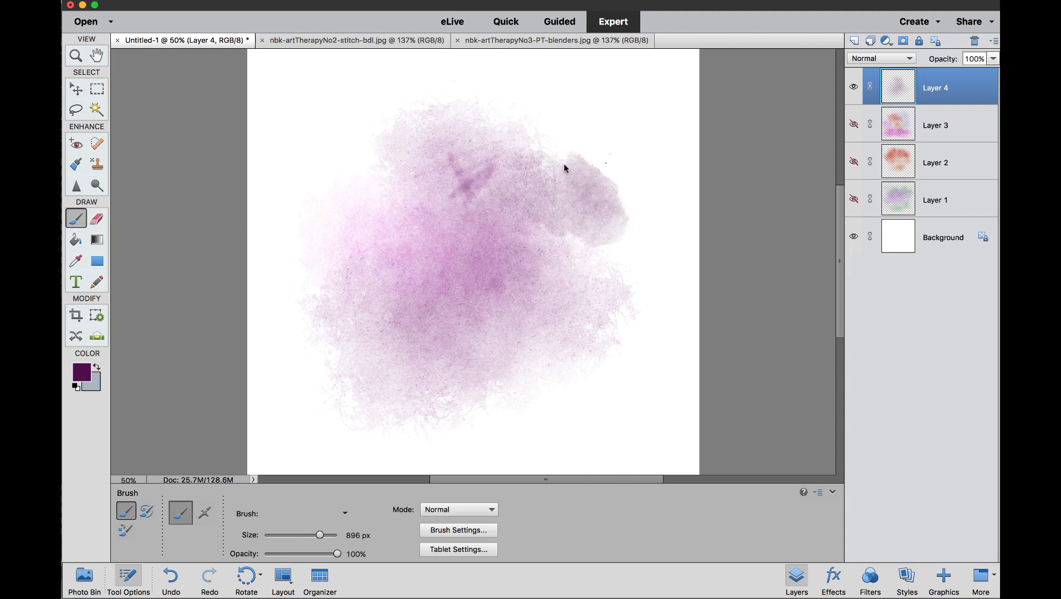
{"action": "left_click", "coordinate": [568, 182]}
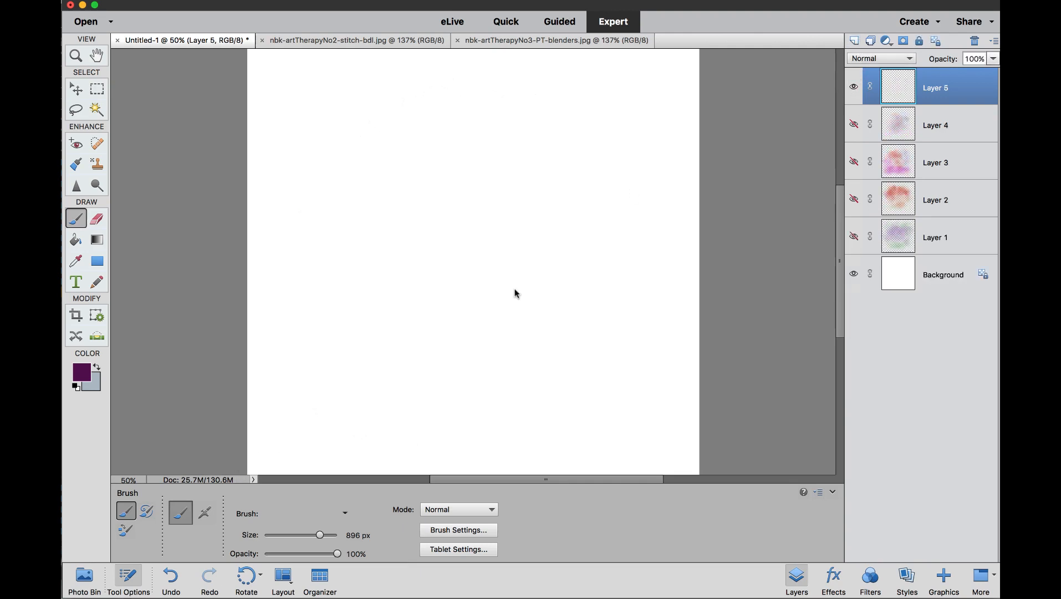
{"action": "left_click", "coordinate": [343, 514]}
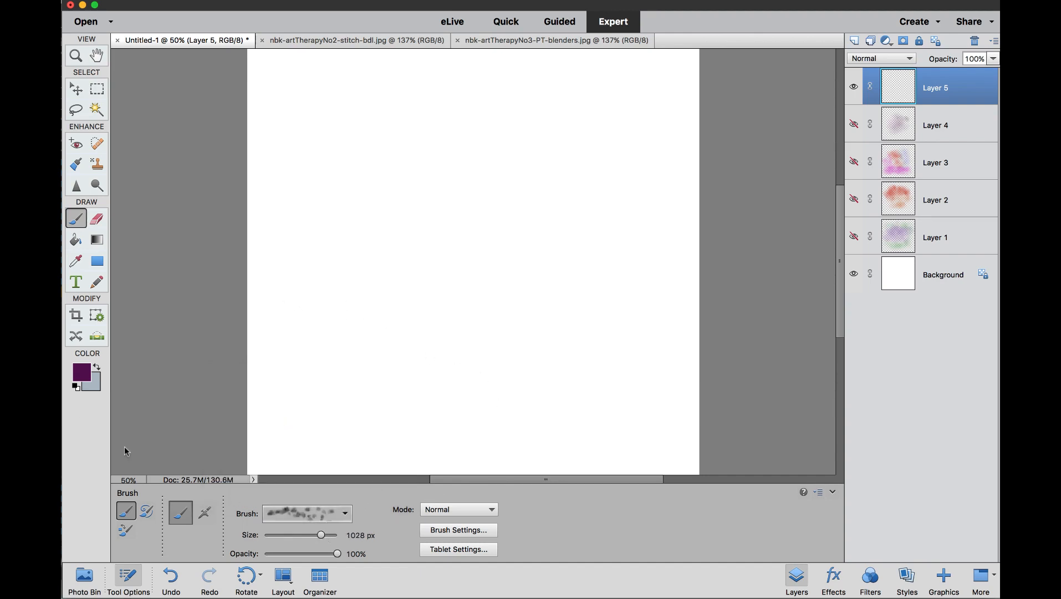
Paint a large royal-blue blender patch on Layer 5
{"action": "left_click", "coordinate": [79, 371]}
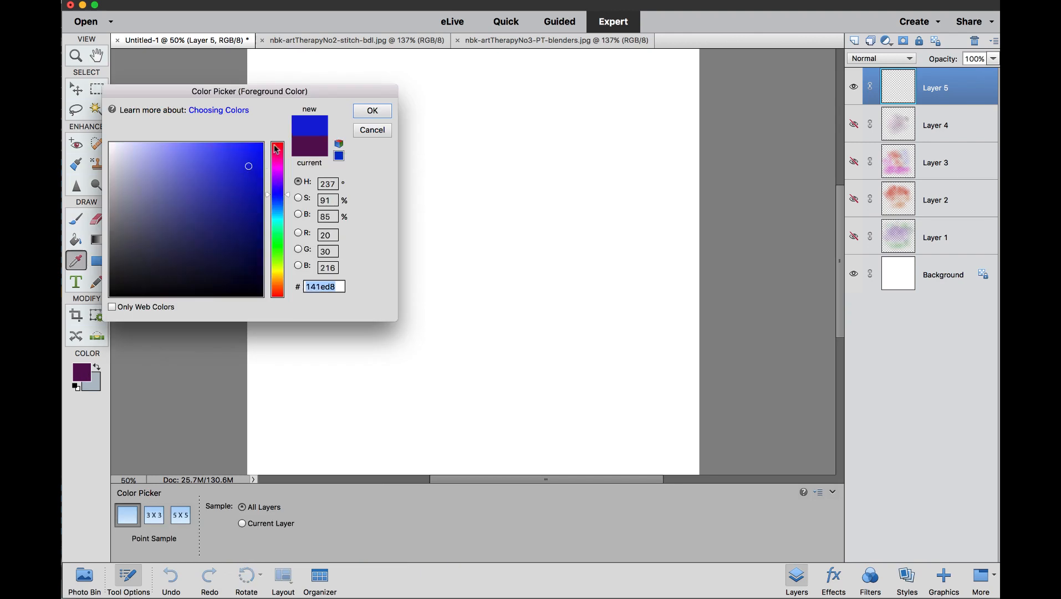
{"action": "left_click", "coordinate": [371, 111]}
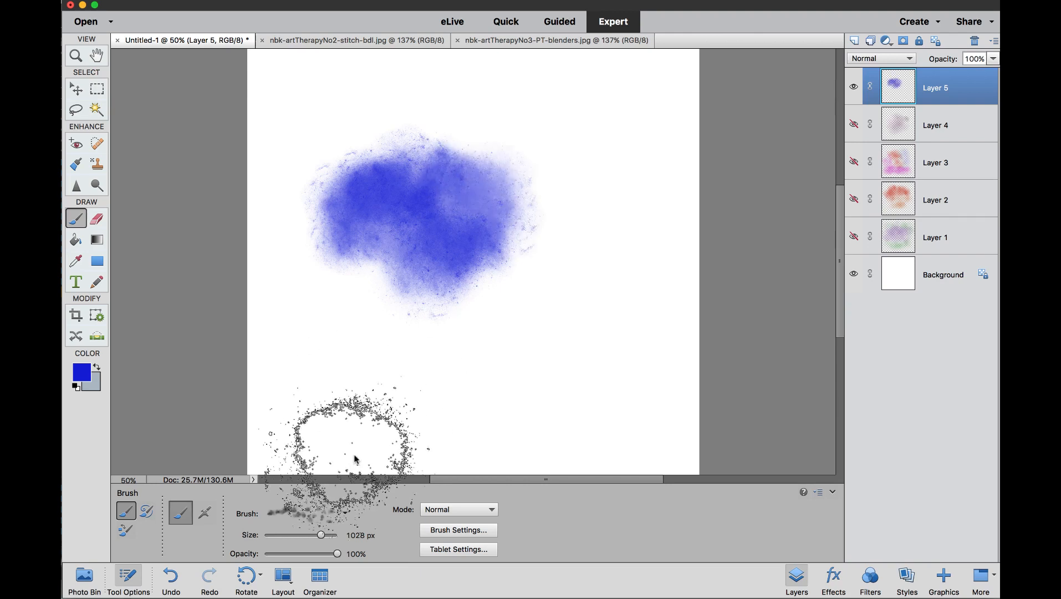
{"action": "left_click", "coordinate": [308, 513]}
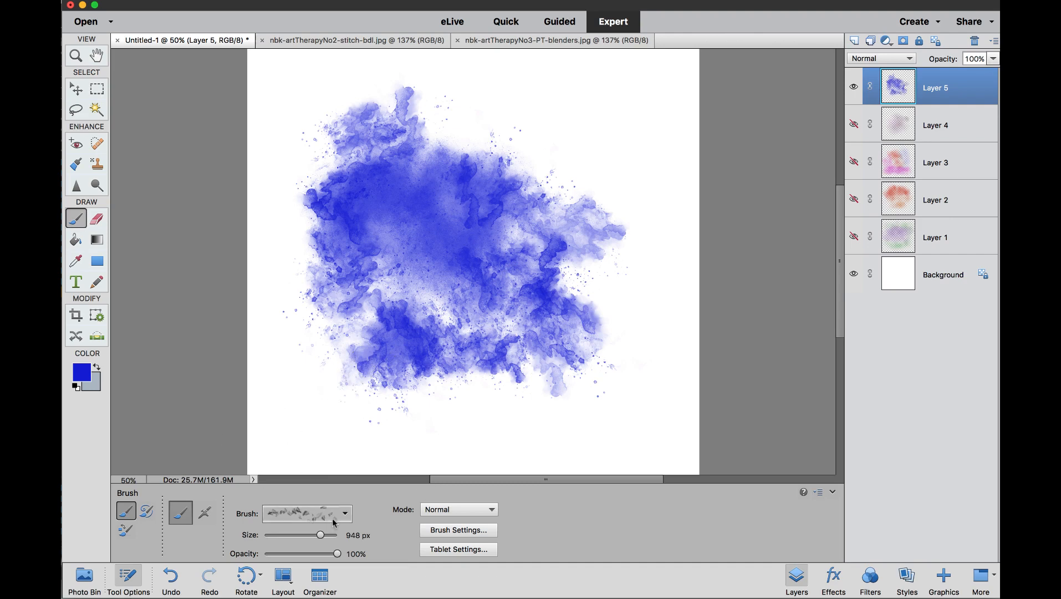
Paint a pink-red patch over the blue's right side using Blender14 and Blender15
{"action": "left_click", "coordinate": [346, 513]}
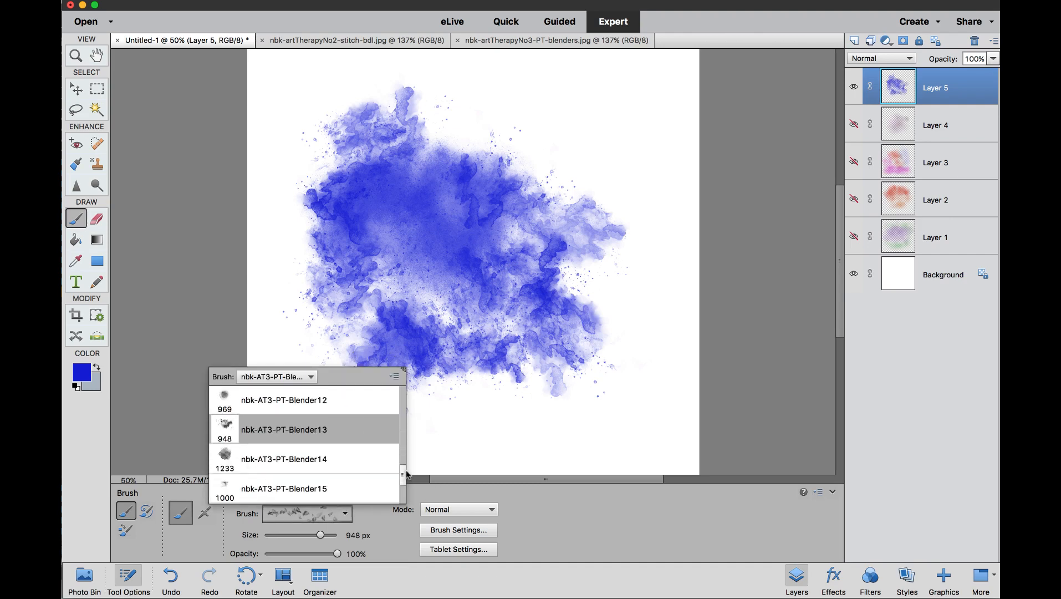
{"action": "left_click", "coordinate": [283, 458]}
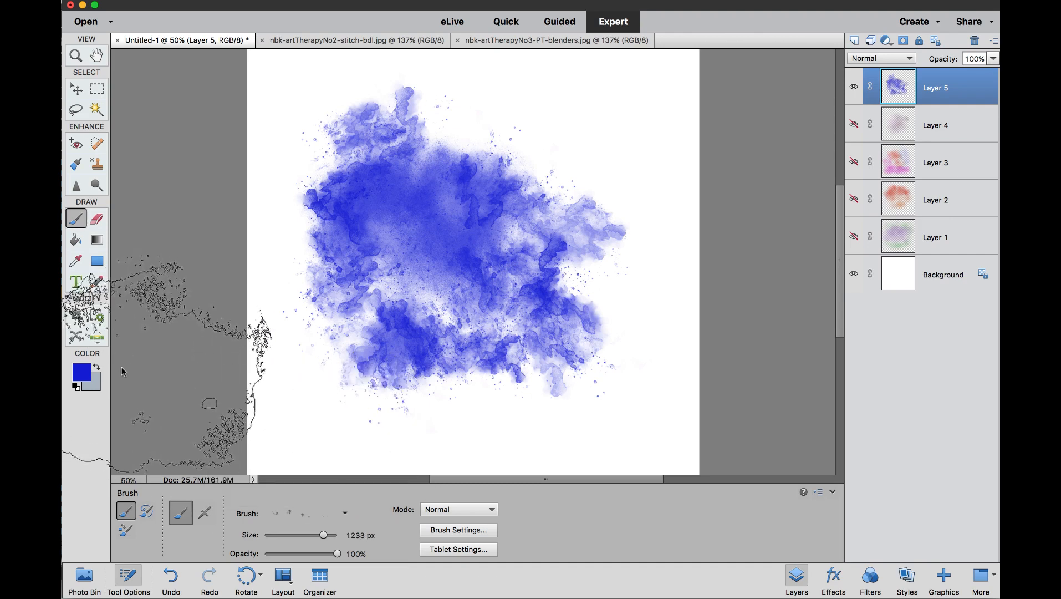
{"action": "left_click", "coordinate": [80, 372]}
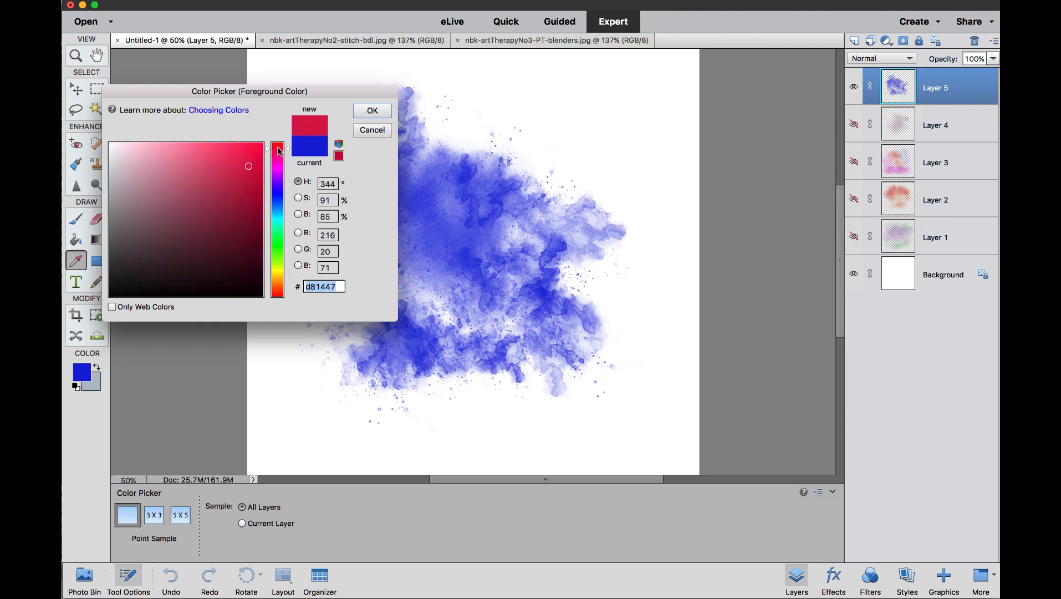
{"action": "left_click", "coordinate": [372, 111]}
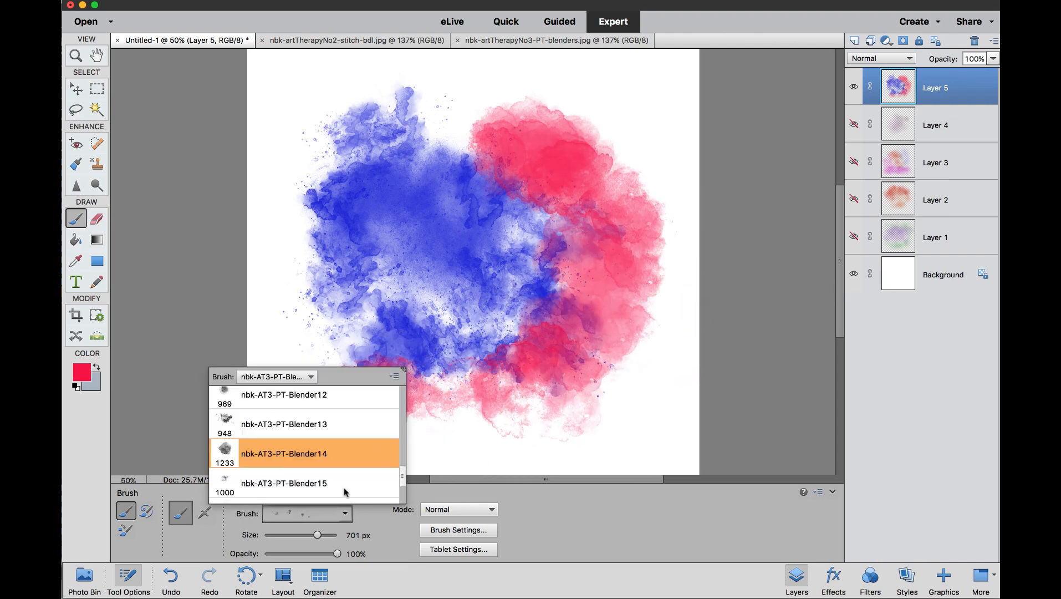
{"action": "left_click", "coordinate": [283, 482]}
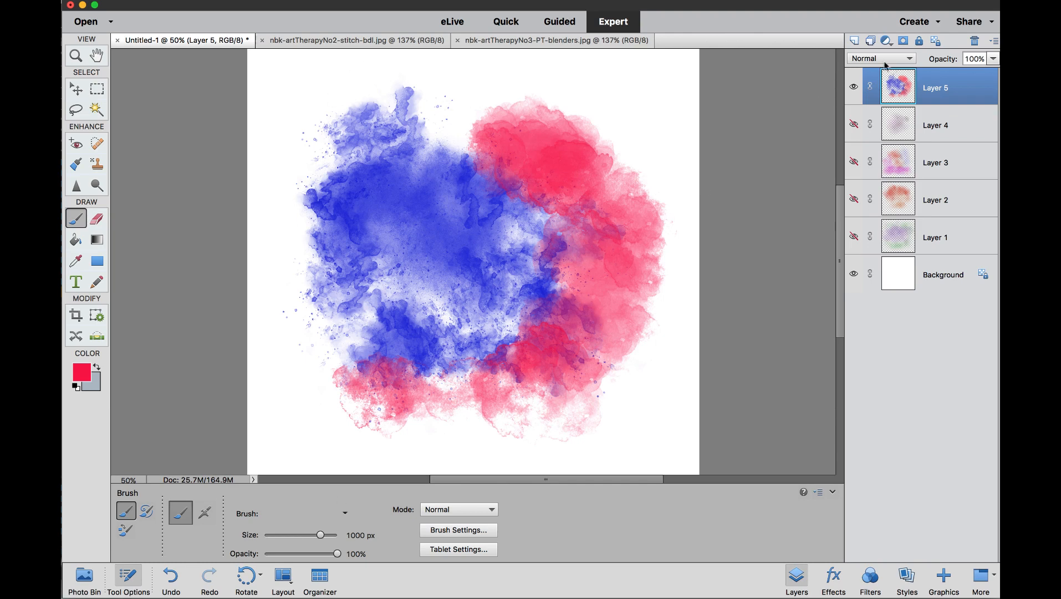
Create Layer 6 and paint pink-red and green patches with Blender16
{"action": "left_click", "coordinate": [854, 40]}
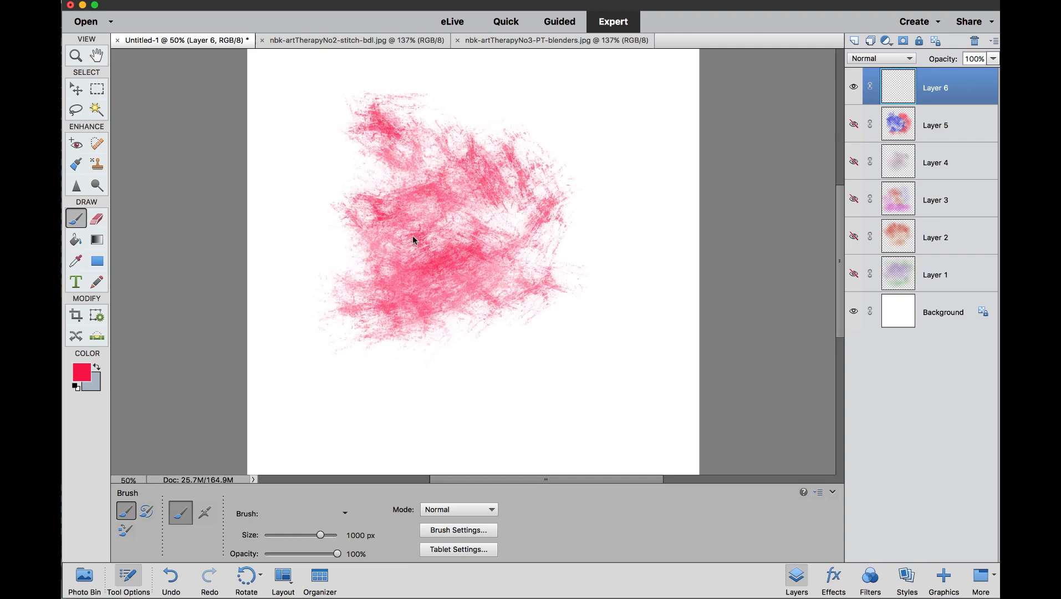
{"action": "left_click", "coordinate": [345, 513]}
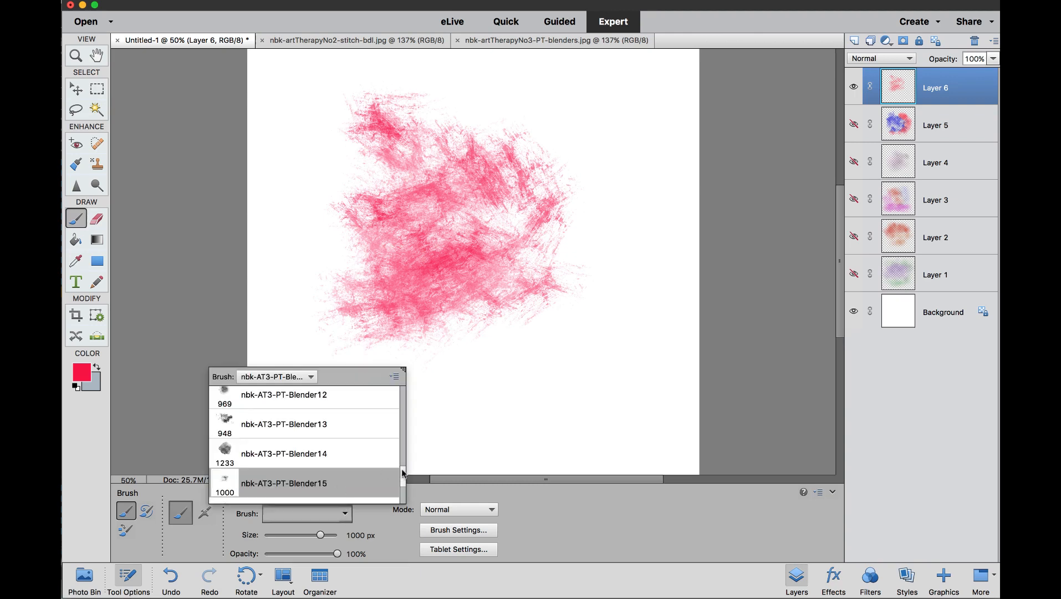
{"action": "scroll", "scroll_direction": "down", "scroll_amount": 3}
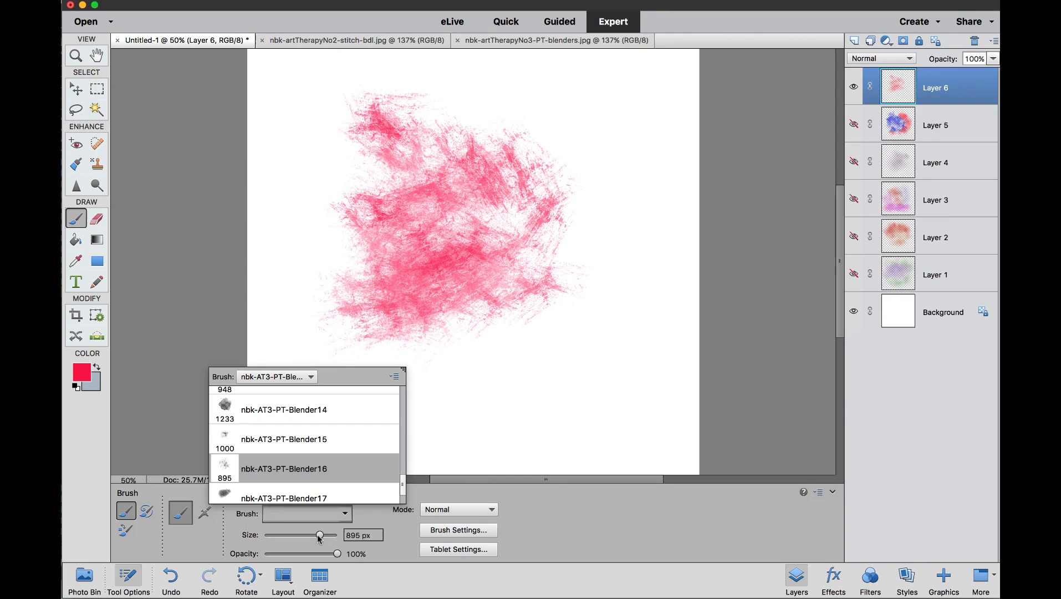
{"action": "left_click", "coordinate": [82, 372]}
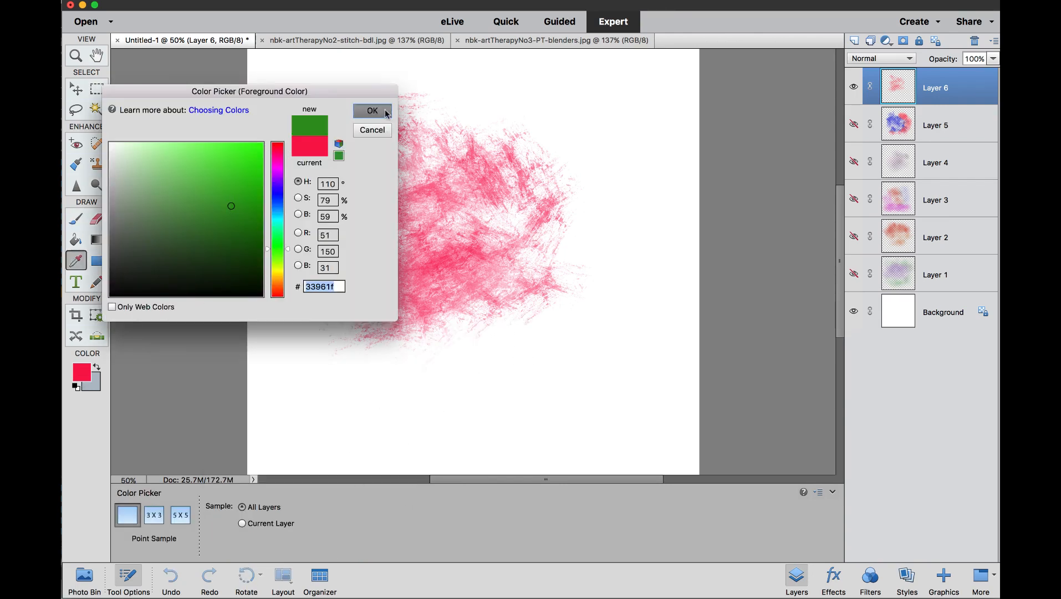
{"action": "left_click", "coordinate": [372, 110]}
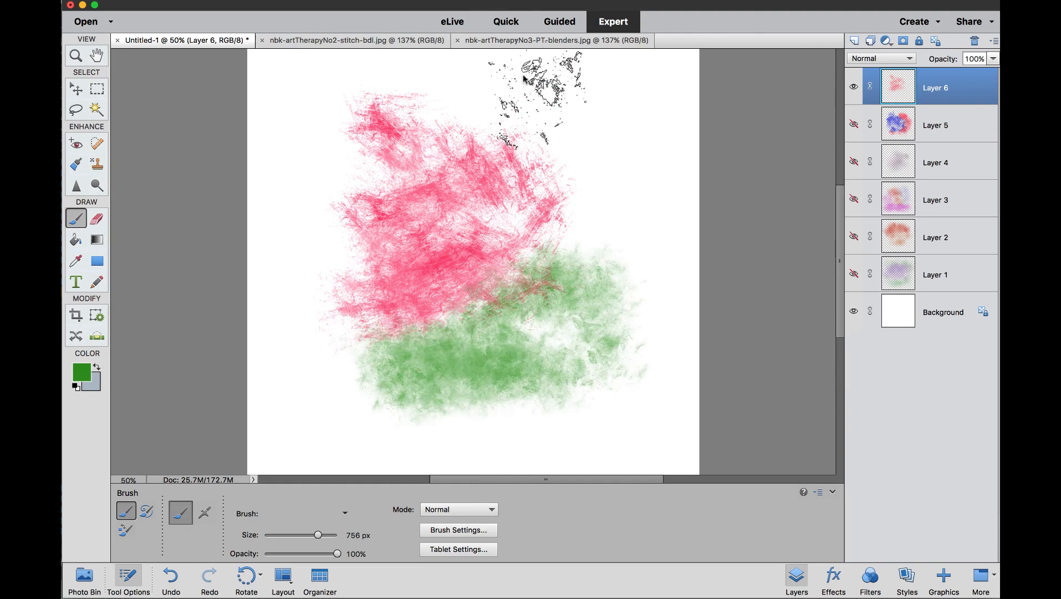
Add dark-green with Blender17 and Blender18, then display the AT3 blenders preview image
{"action": "left_click", "coordinate": [345, 514]}
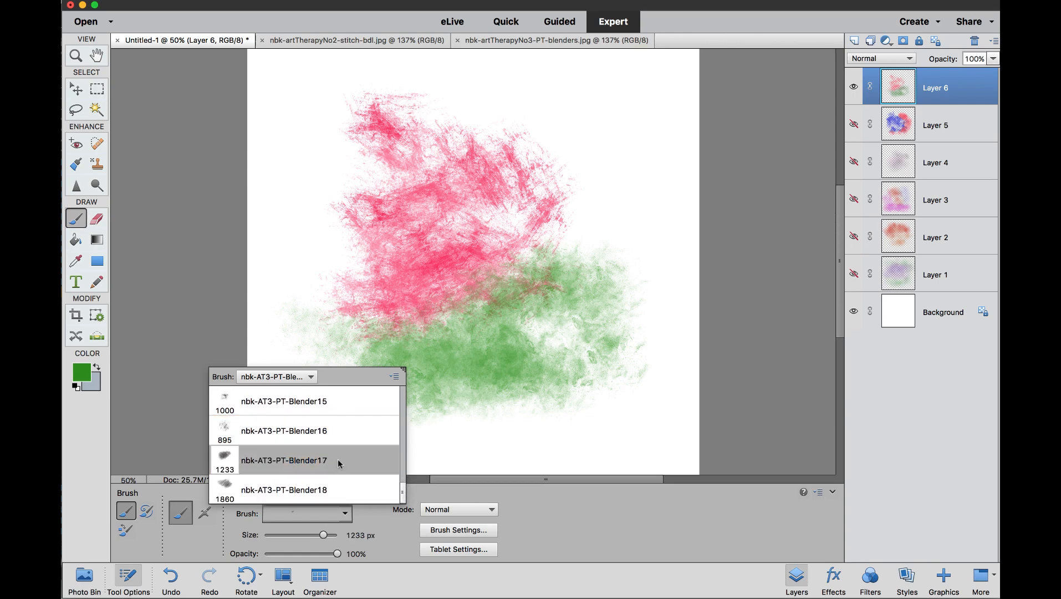
{"action": "left_click", "coordinate": [283, 461]}
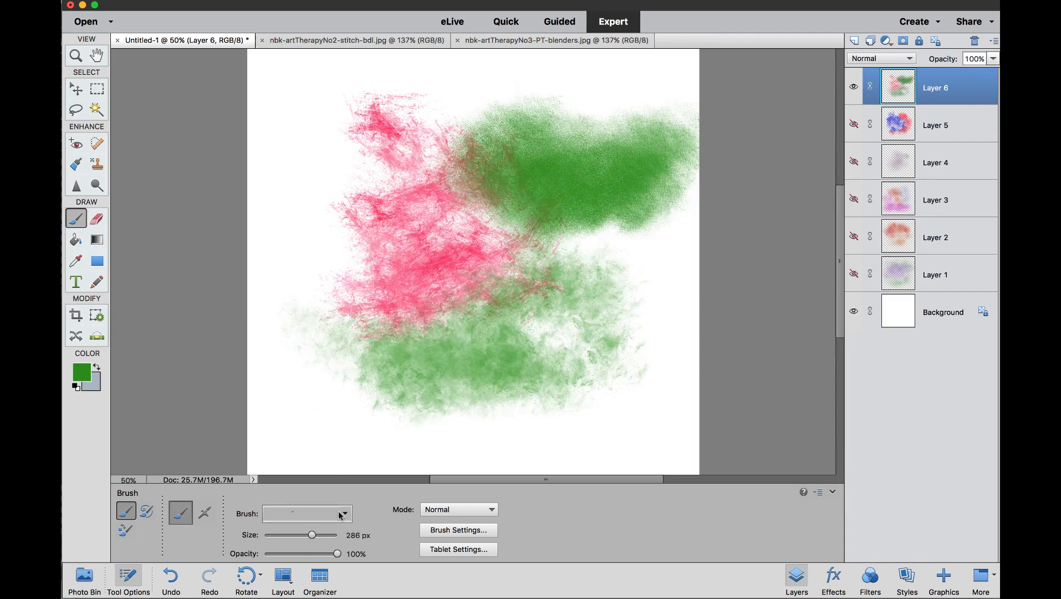
{"action": "left_click", "coordinate": [344, 513]}
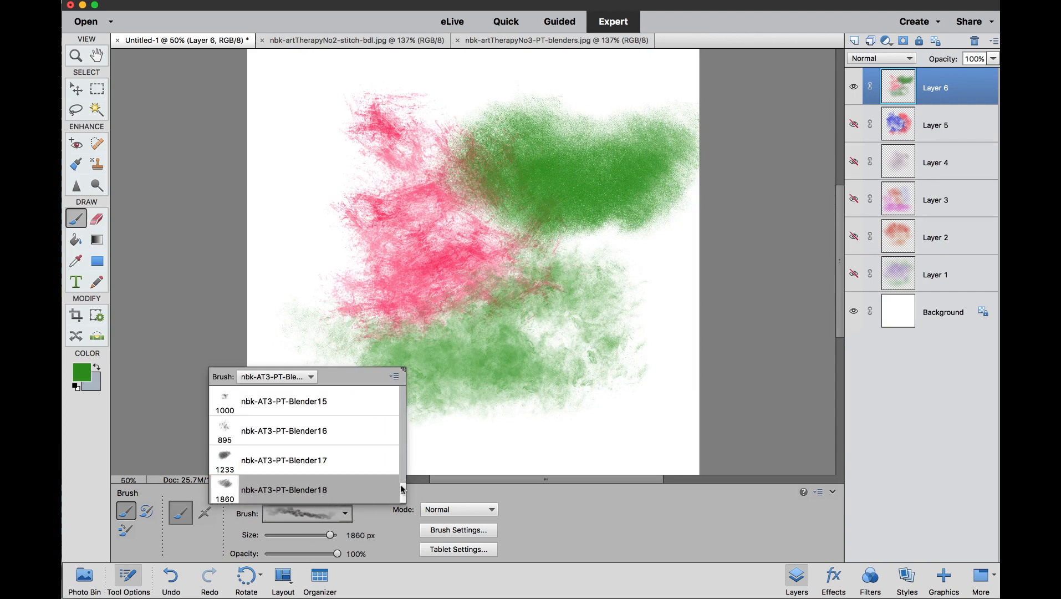
{"action": "left_click", "coordinate": [81, 372]}
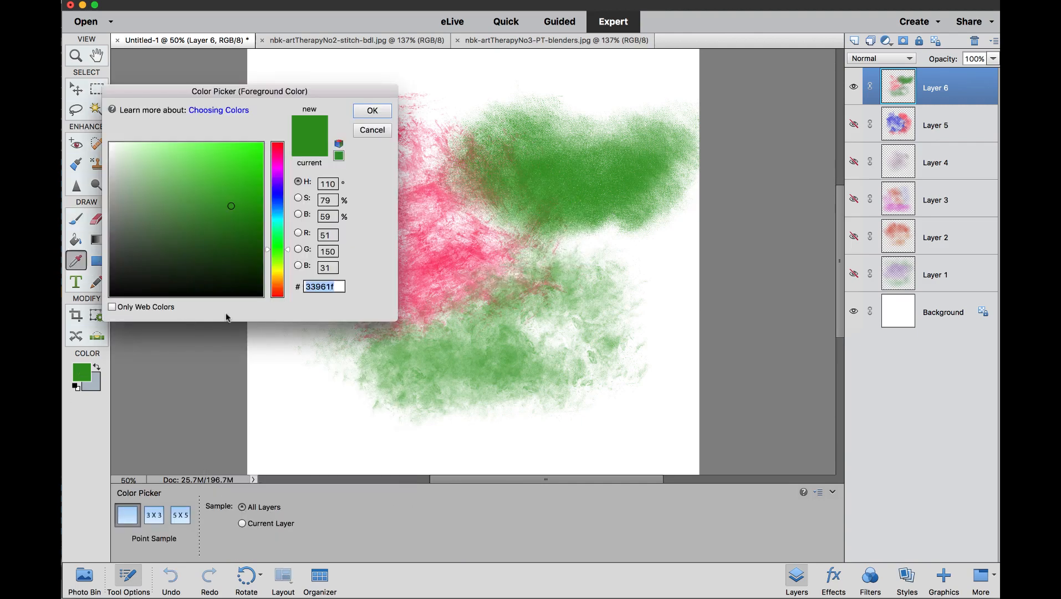
{"action": "left_click", "coordinate": [372, 111]}
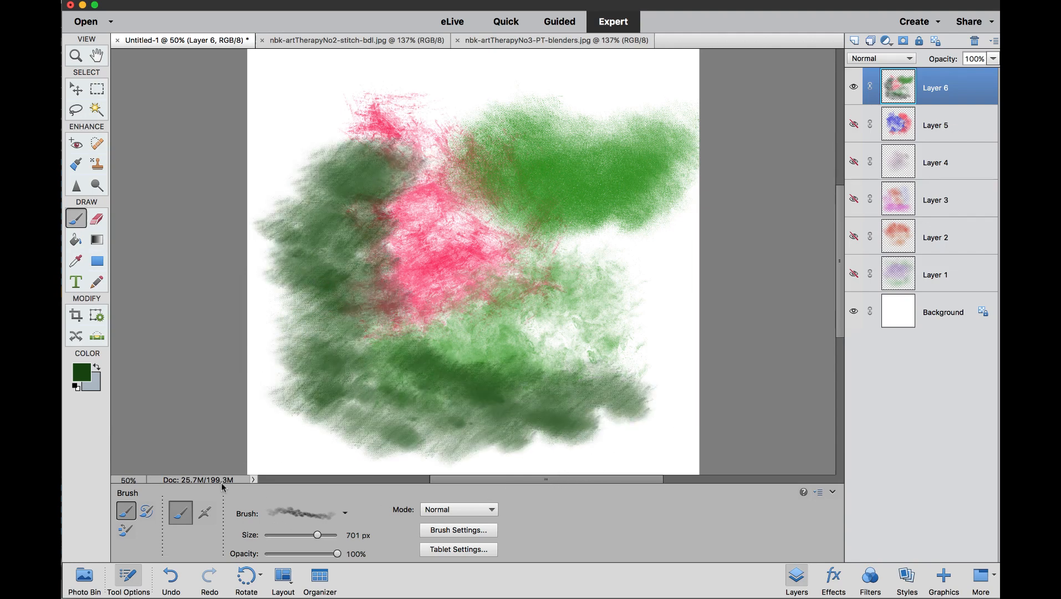
{"action": "left_click", "coordinate": [83, 577]}
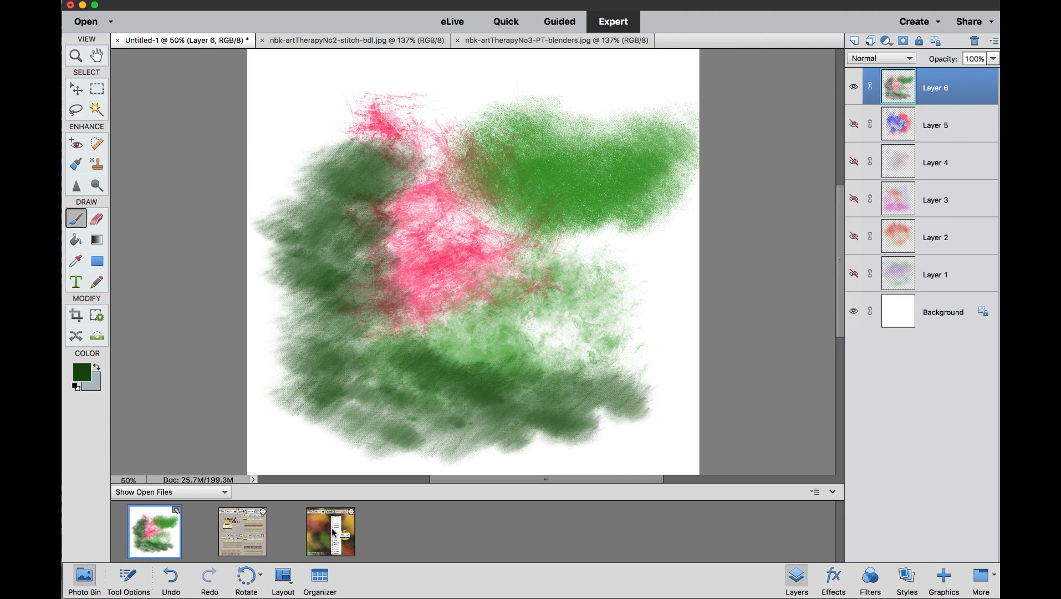
{"action": "left_click", "coordinate": [552, 40]}
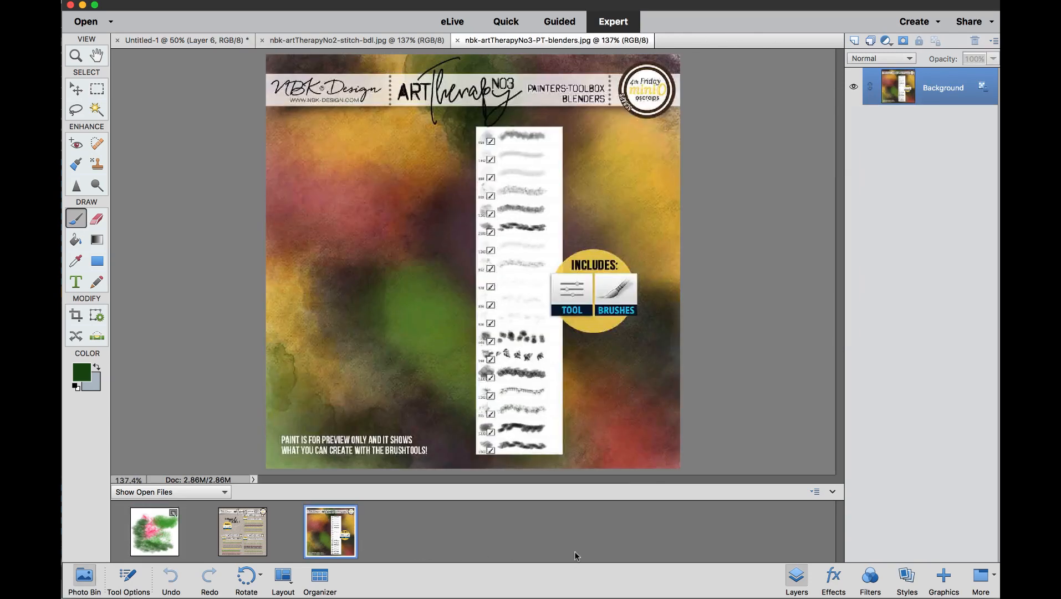